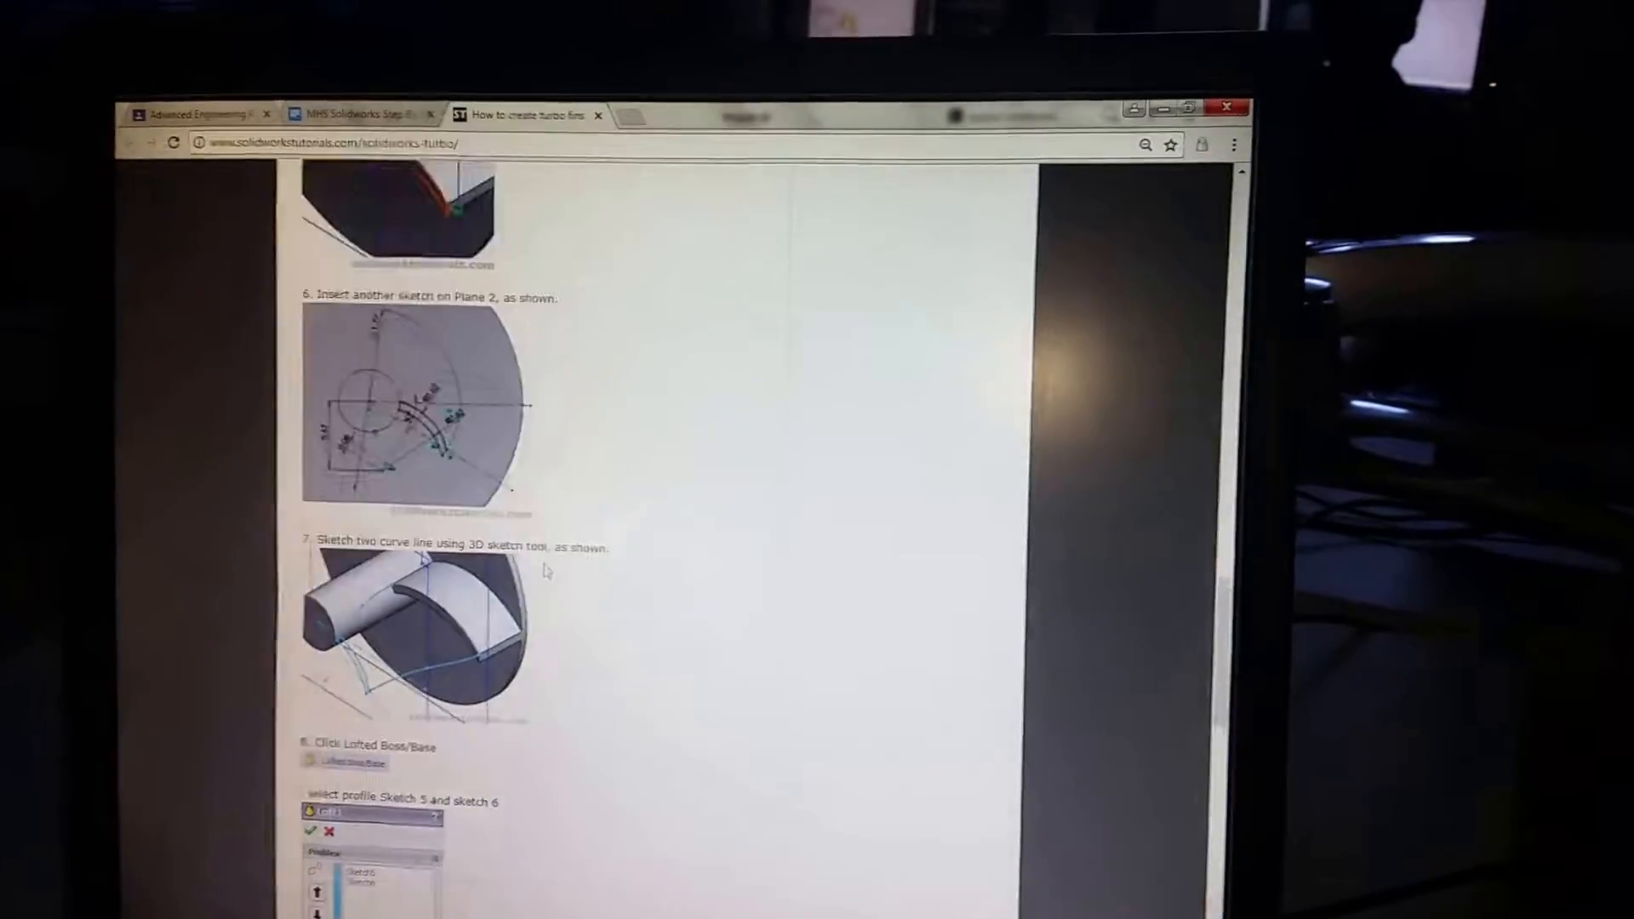
Zoom in on the turbo fin tutorial page from Chrome's menu.
click(1233, 144)
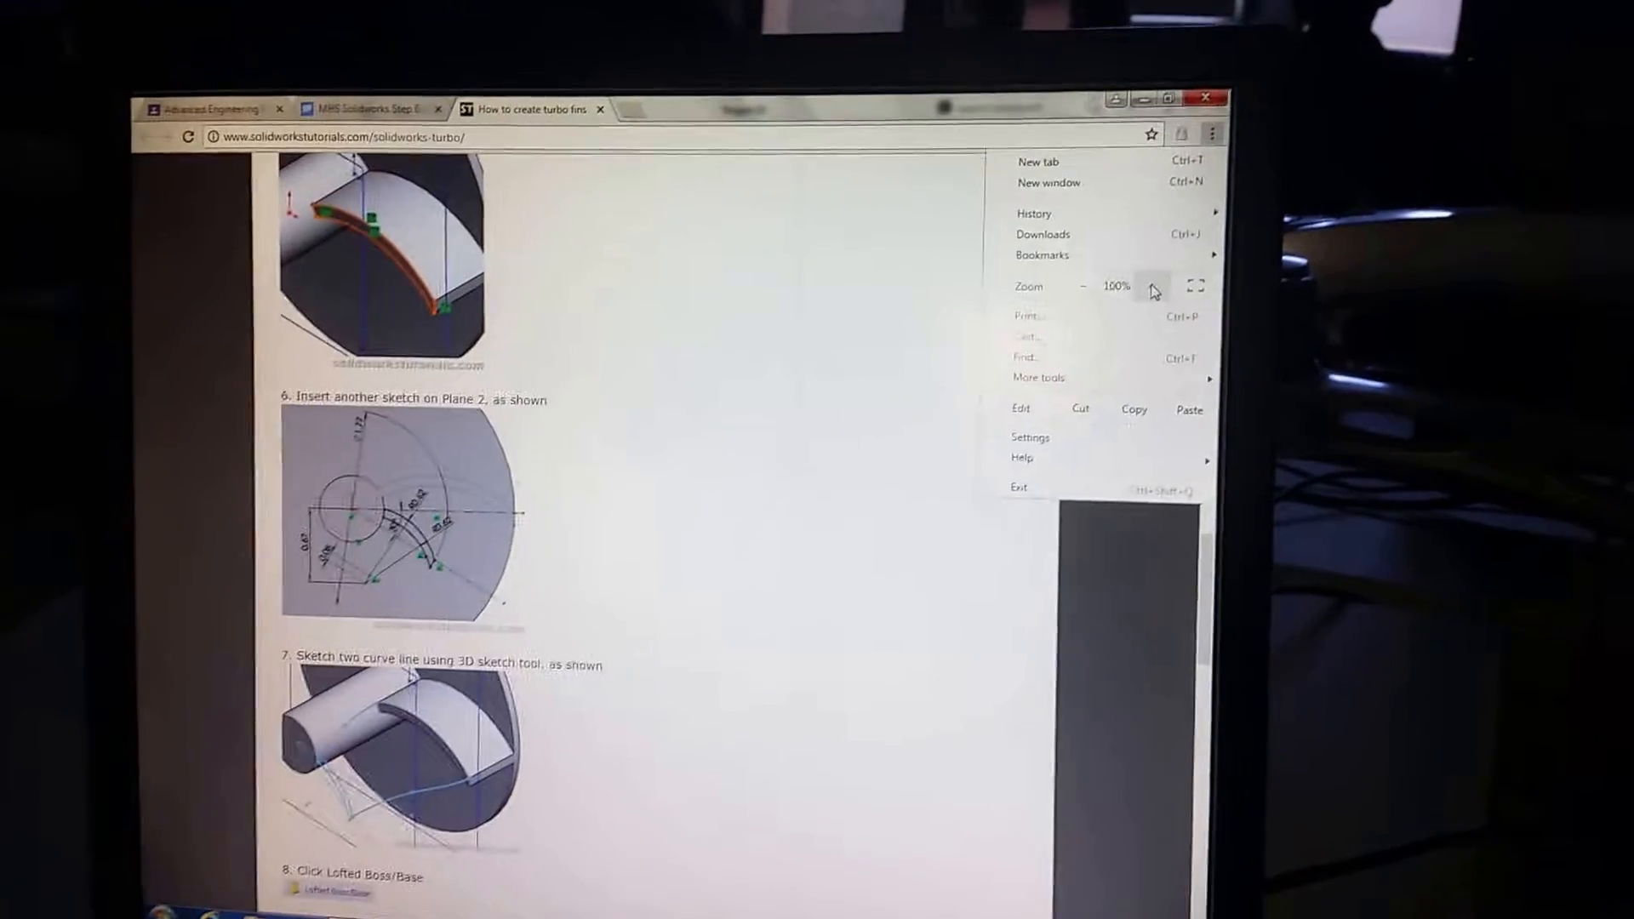
click(1151, 289)
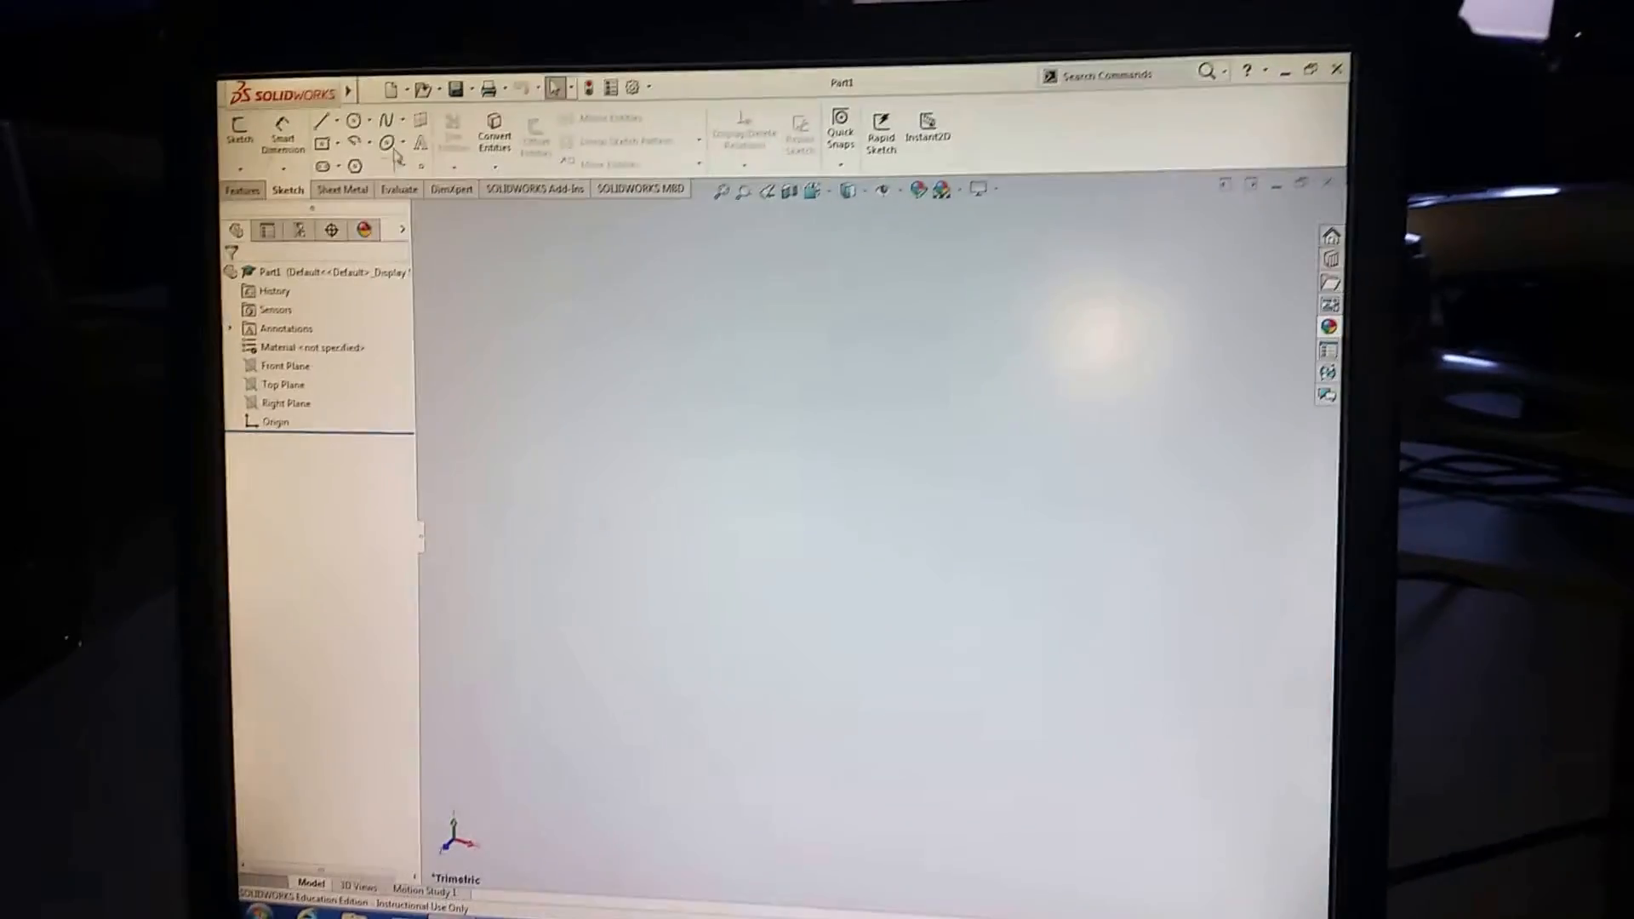
Start a new sketch on the Top Plane of the part.
click(240, 130)
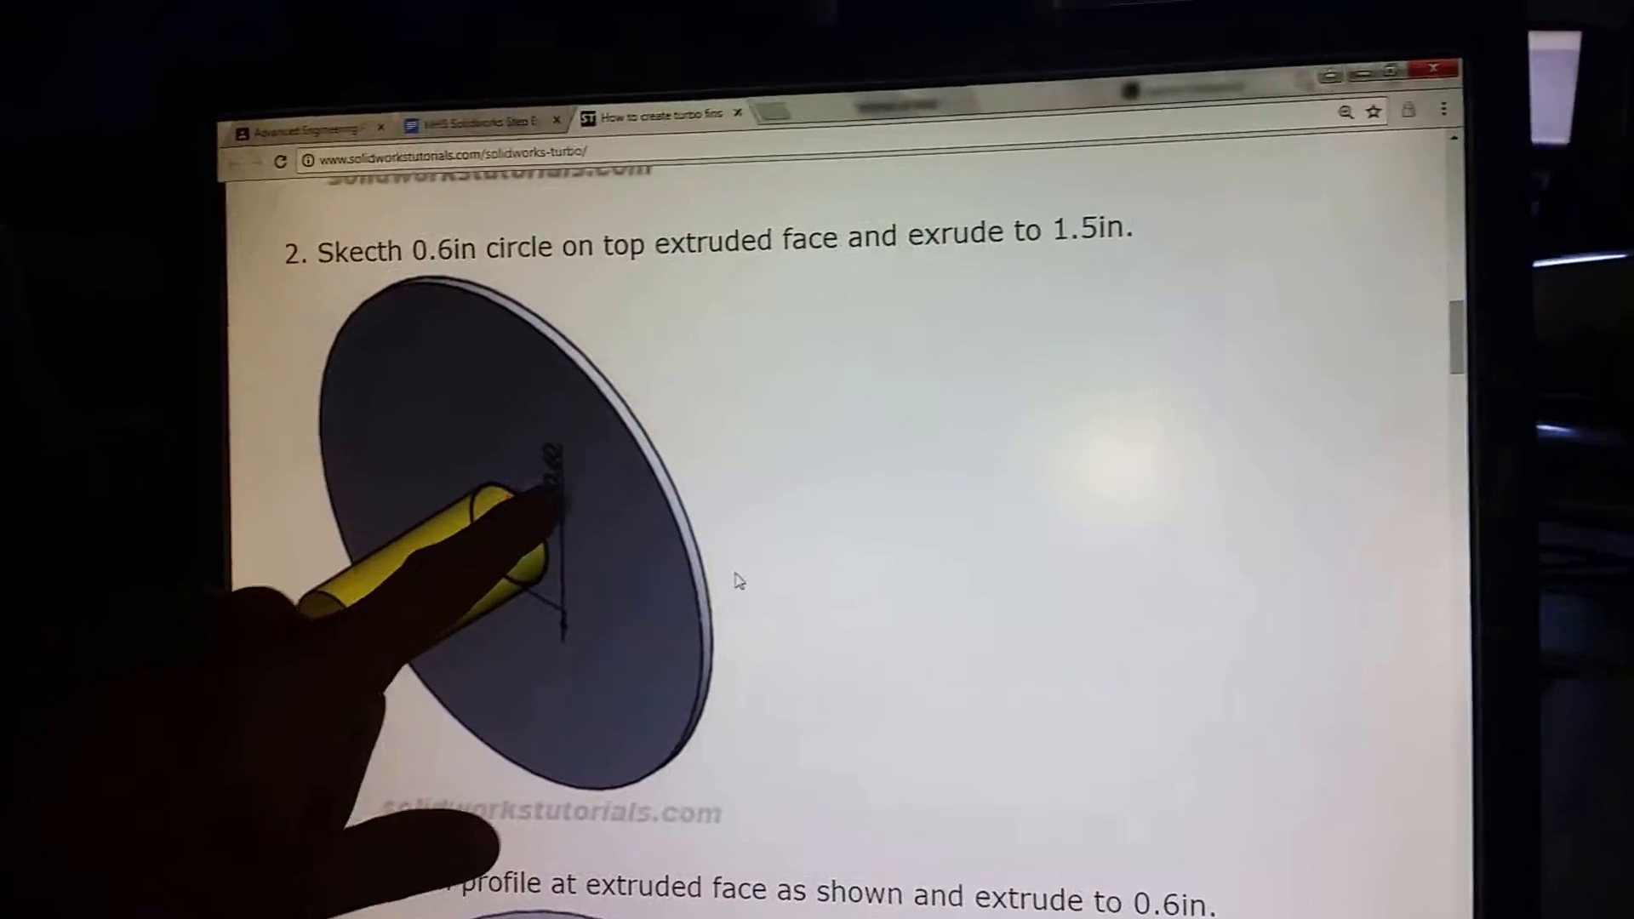
scroll(down, 3)
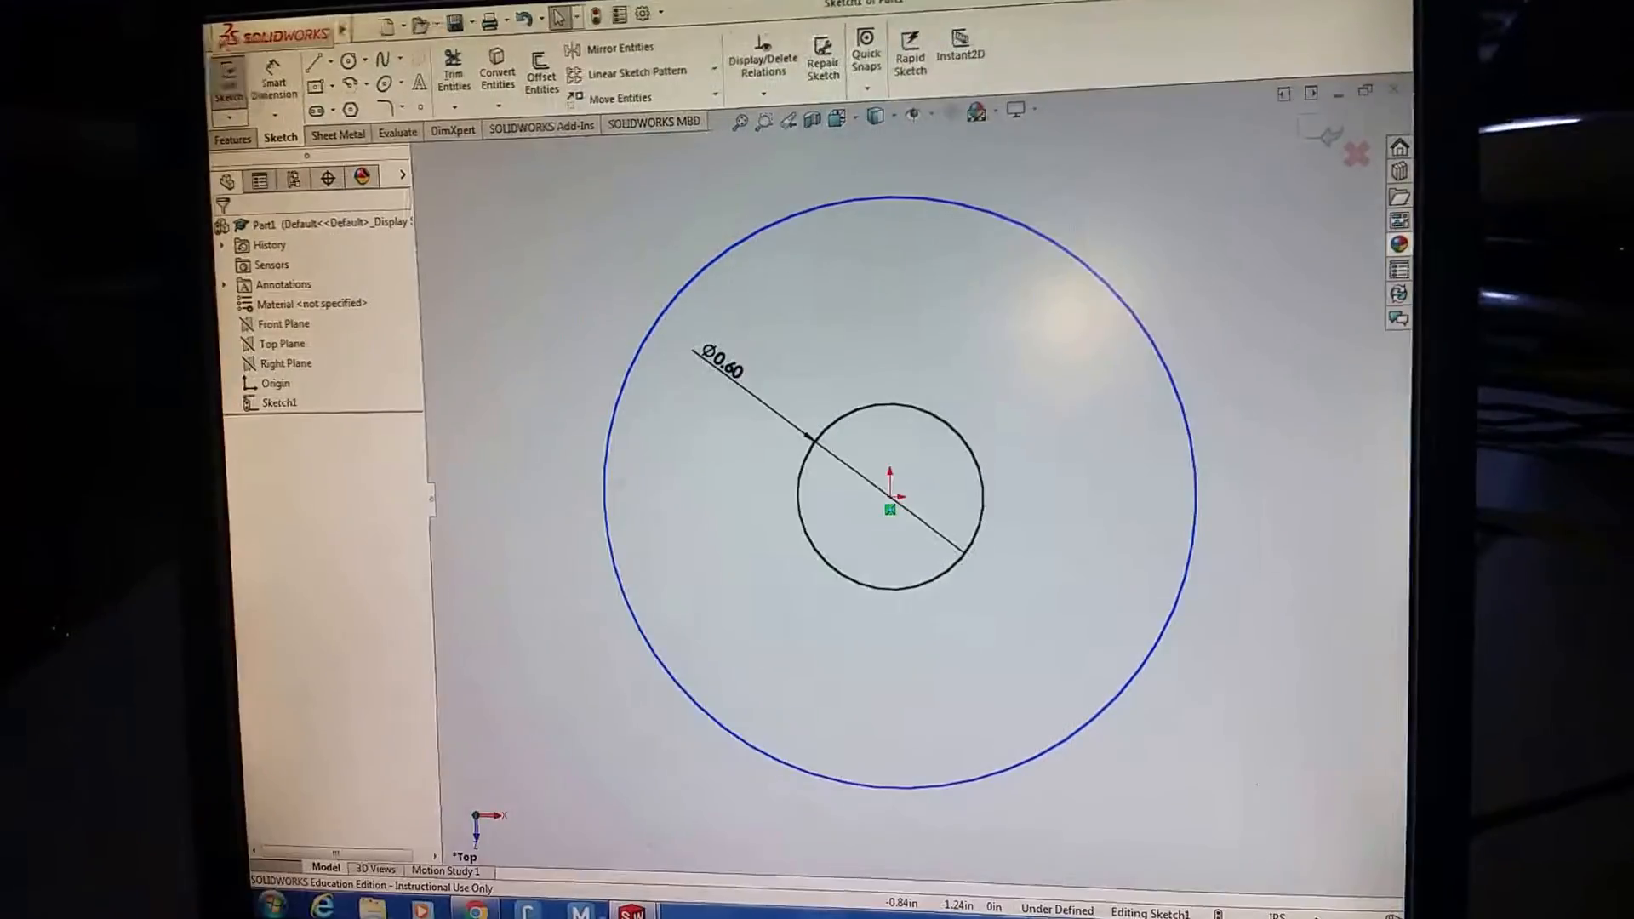
mouse_move(490, 882)
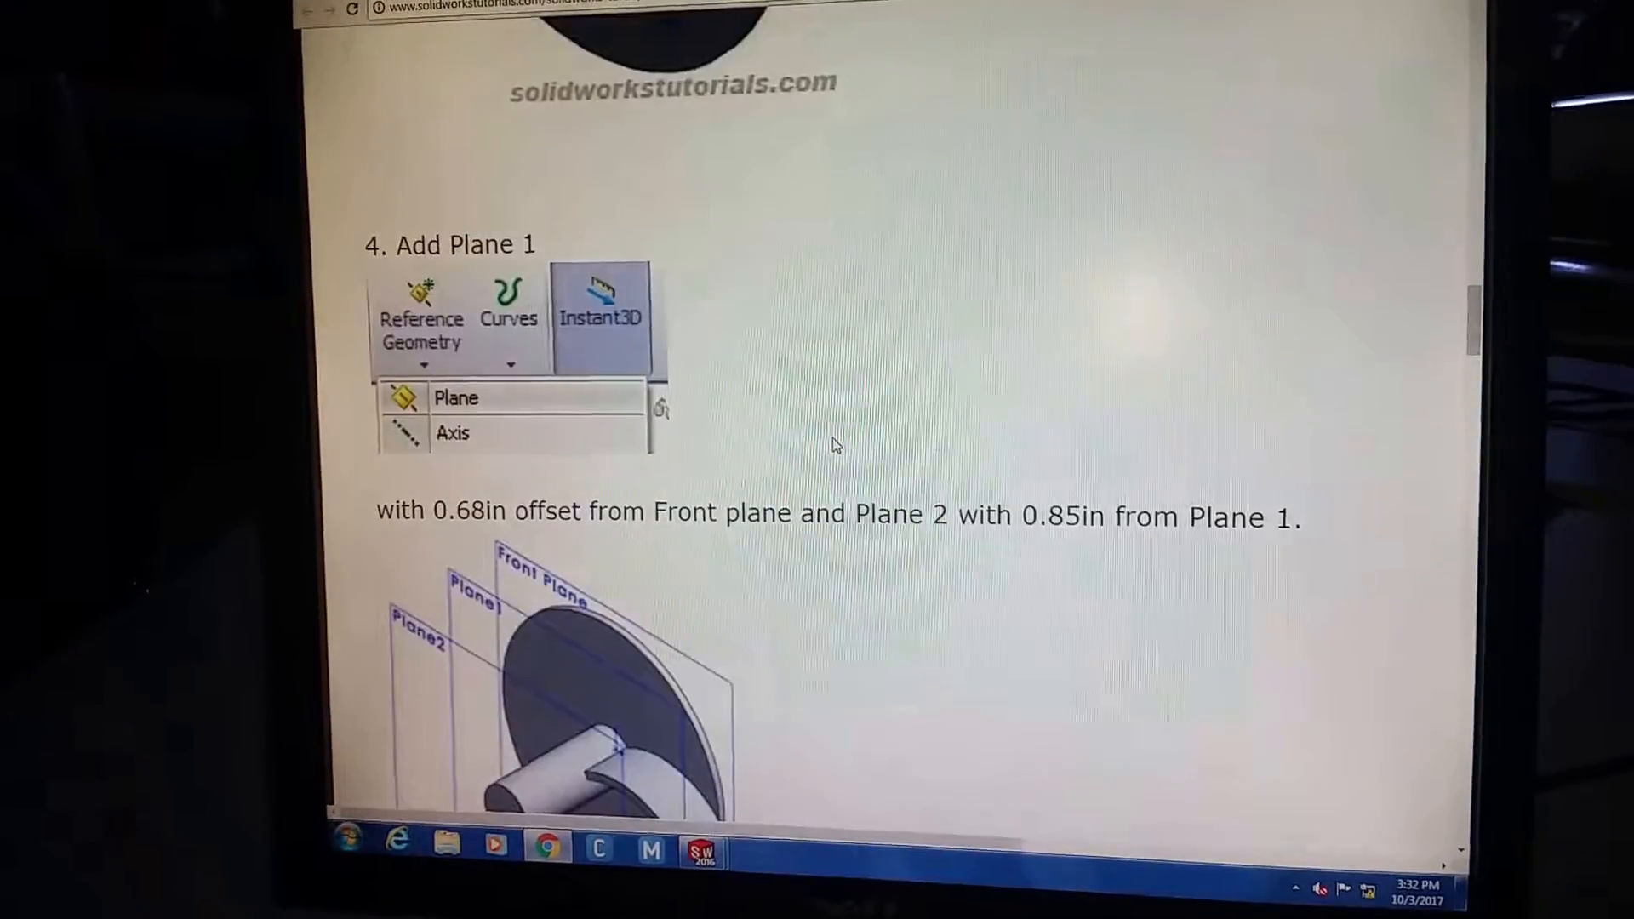
Zoom the view in and back out around the 0.60 circle at the origin.
scroll(up, 3)
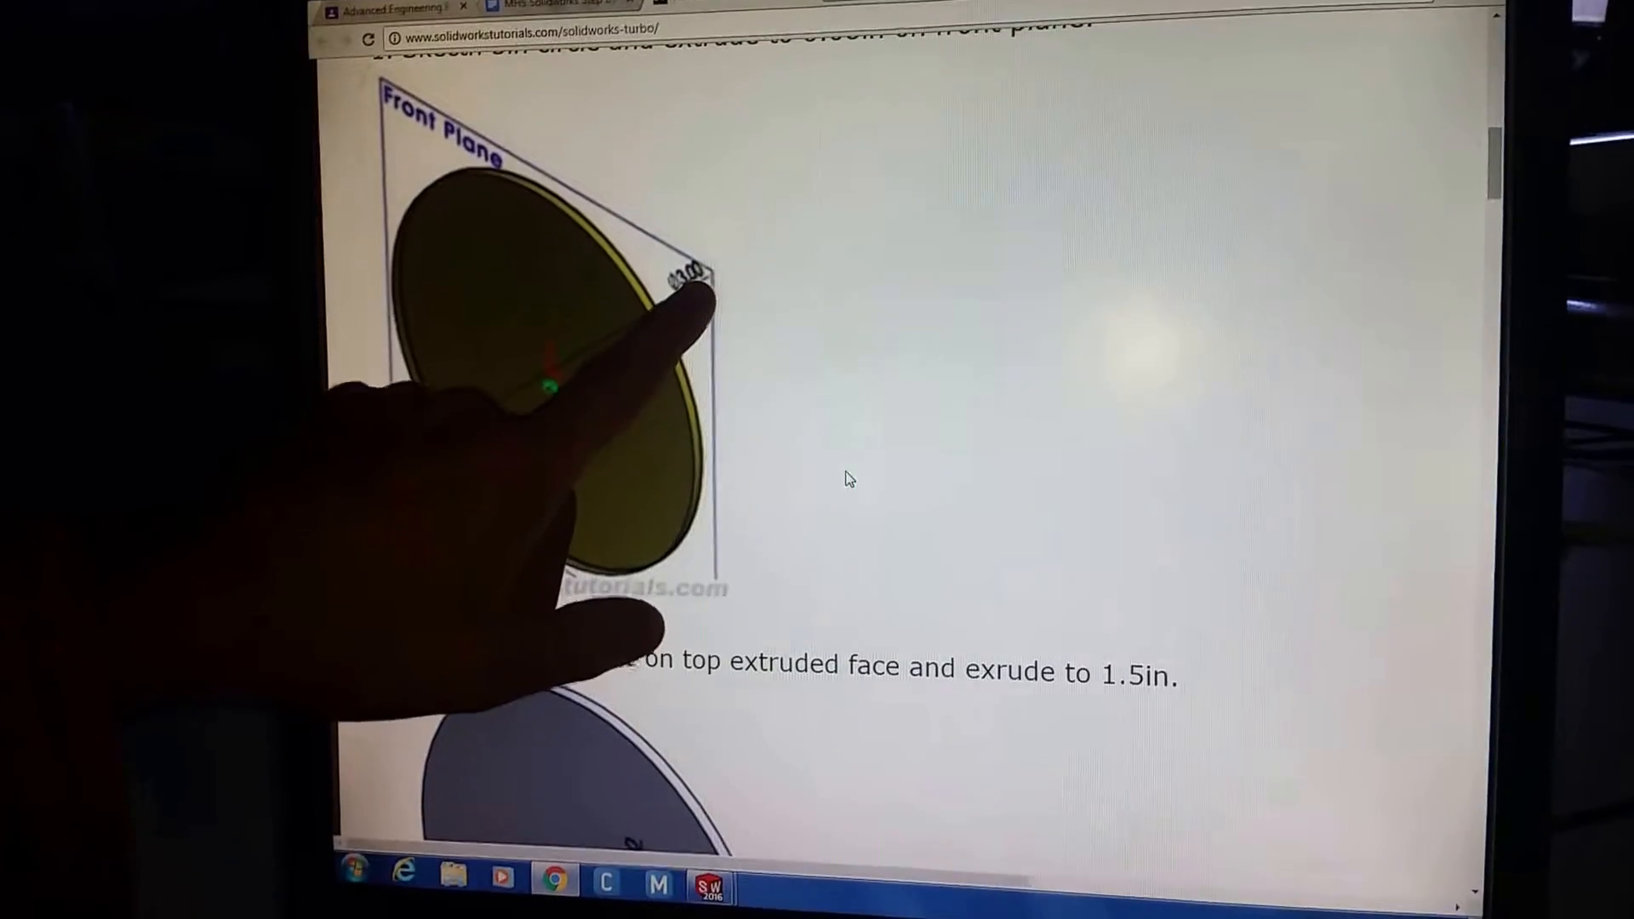
scroll(down, 3)
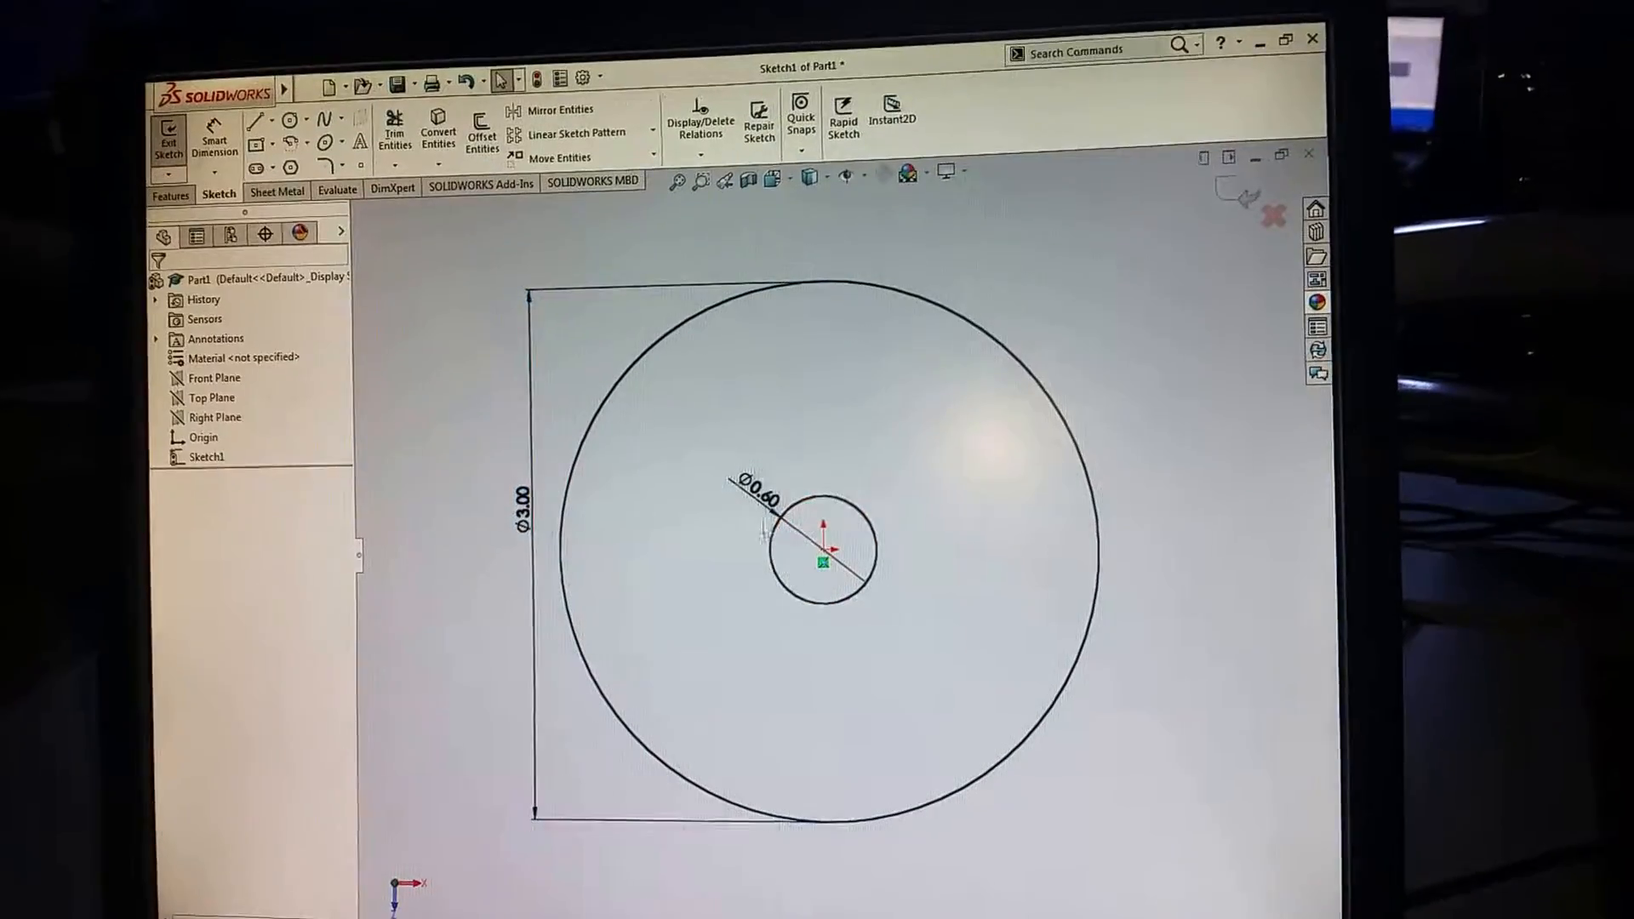
Give the outer circle a 3.00 in diameter dimension.
click(758, 500)
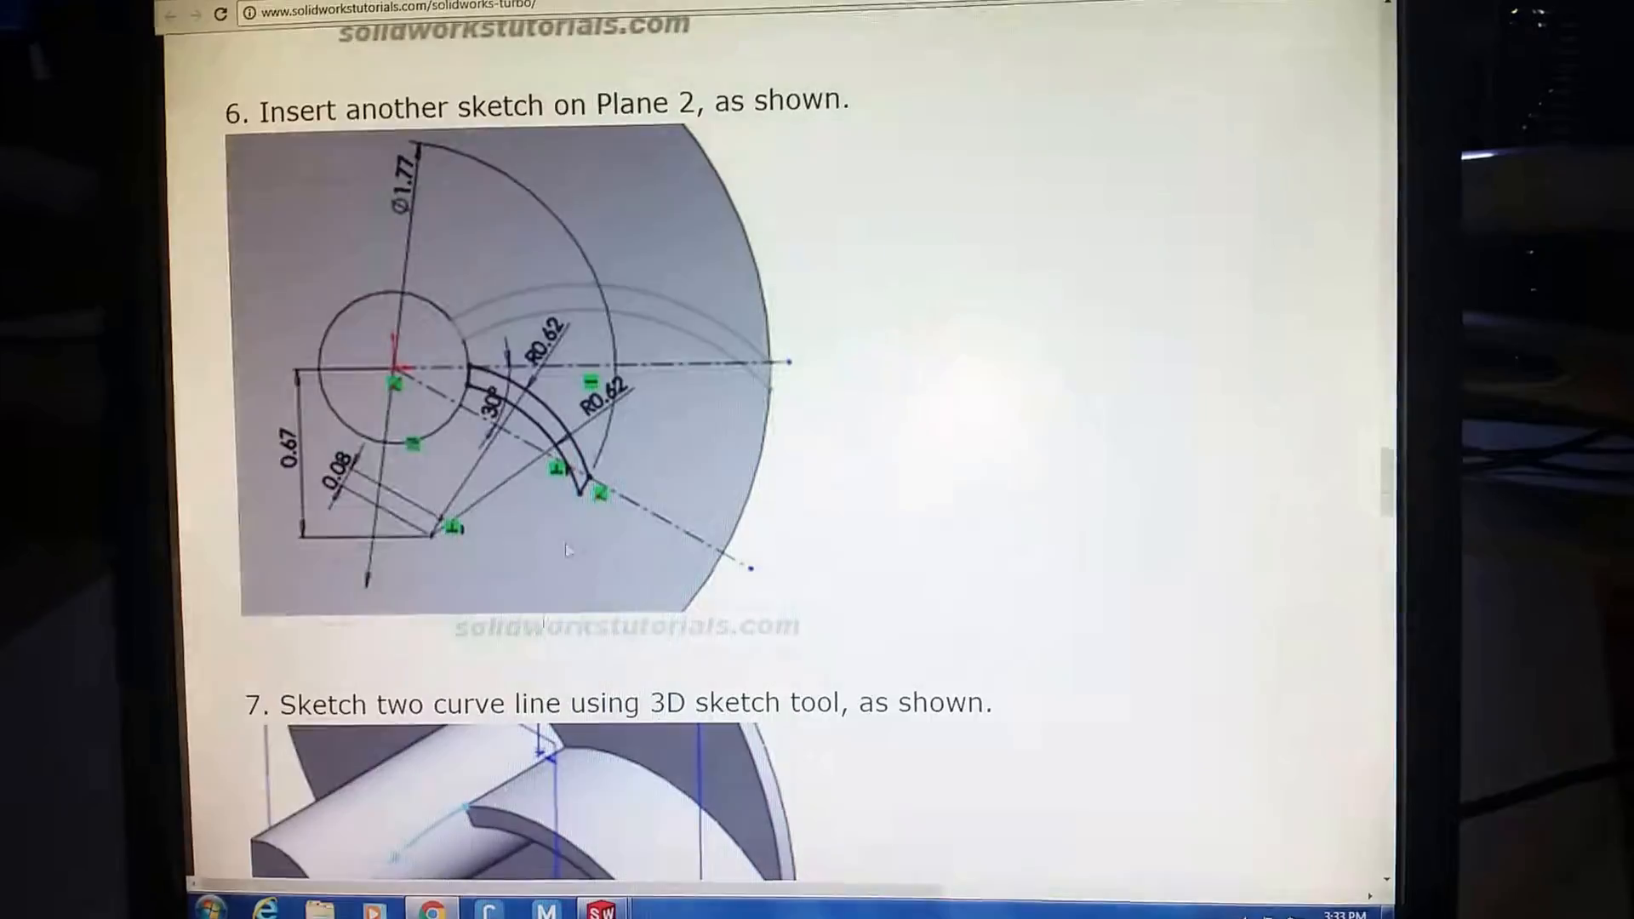
scroll(down, 3)
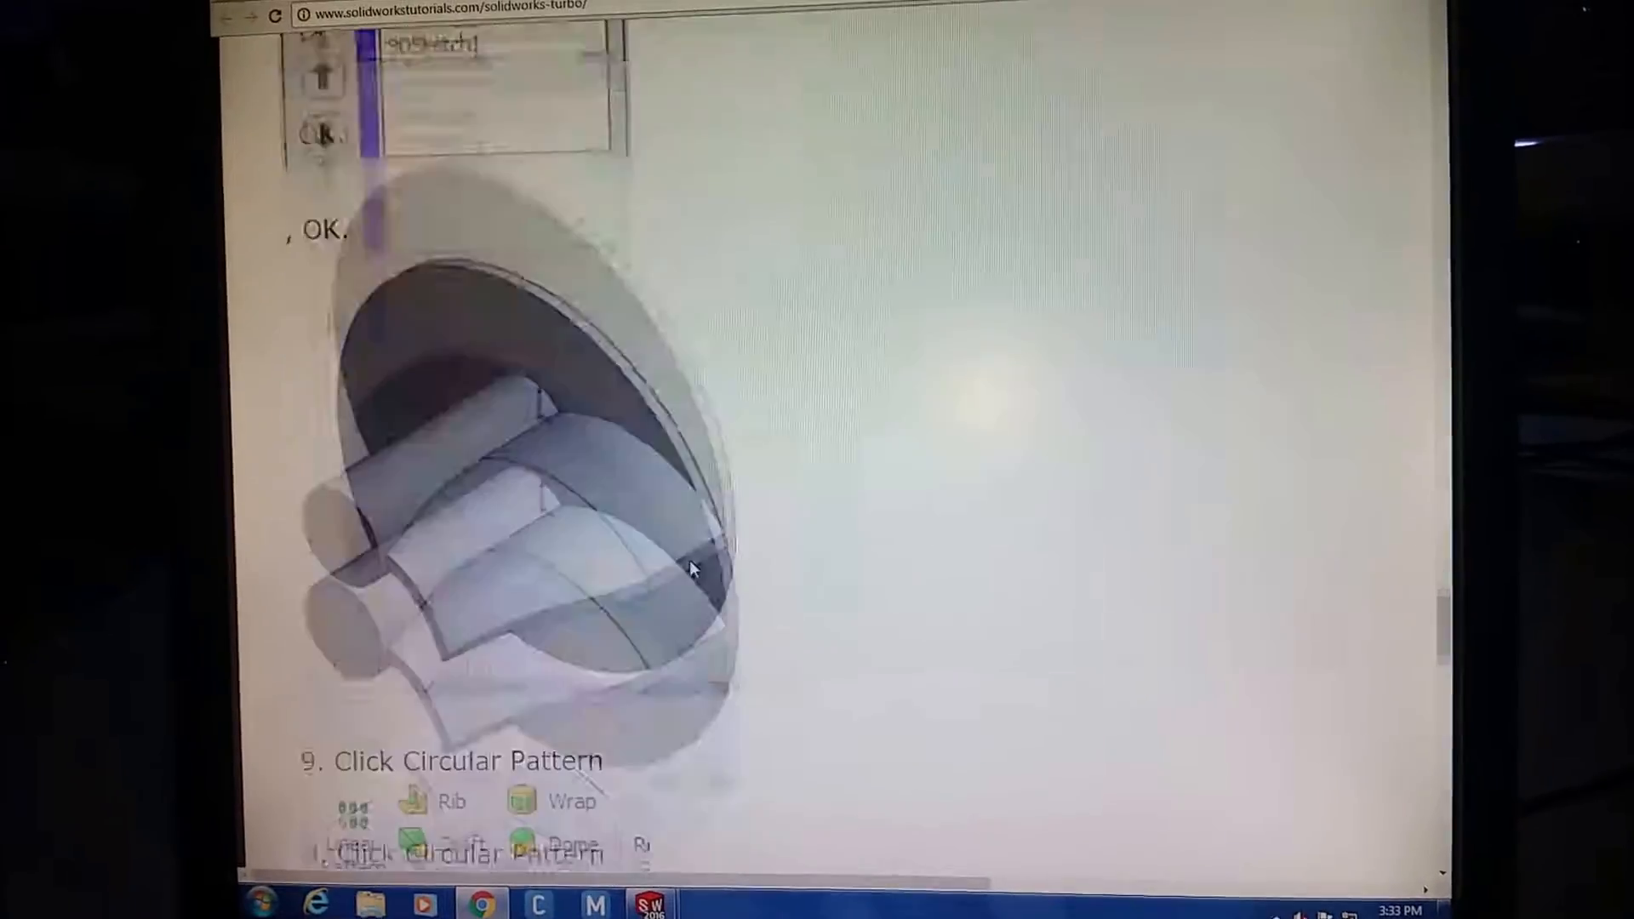
scroll(up, 3)
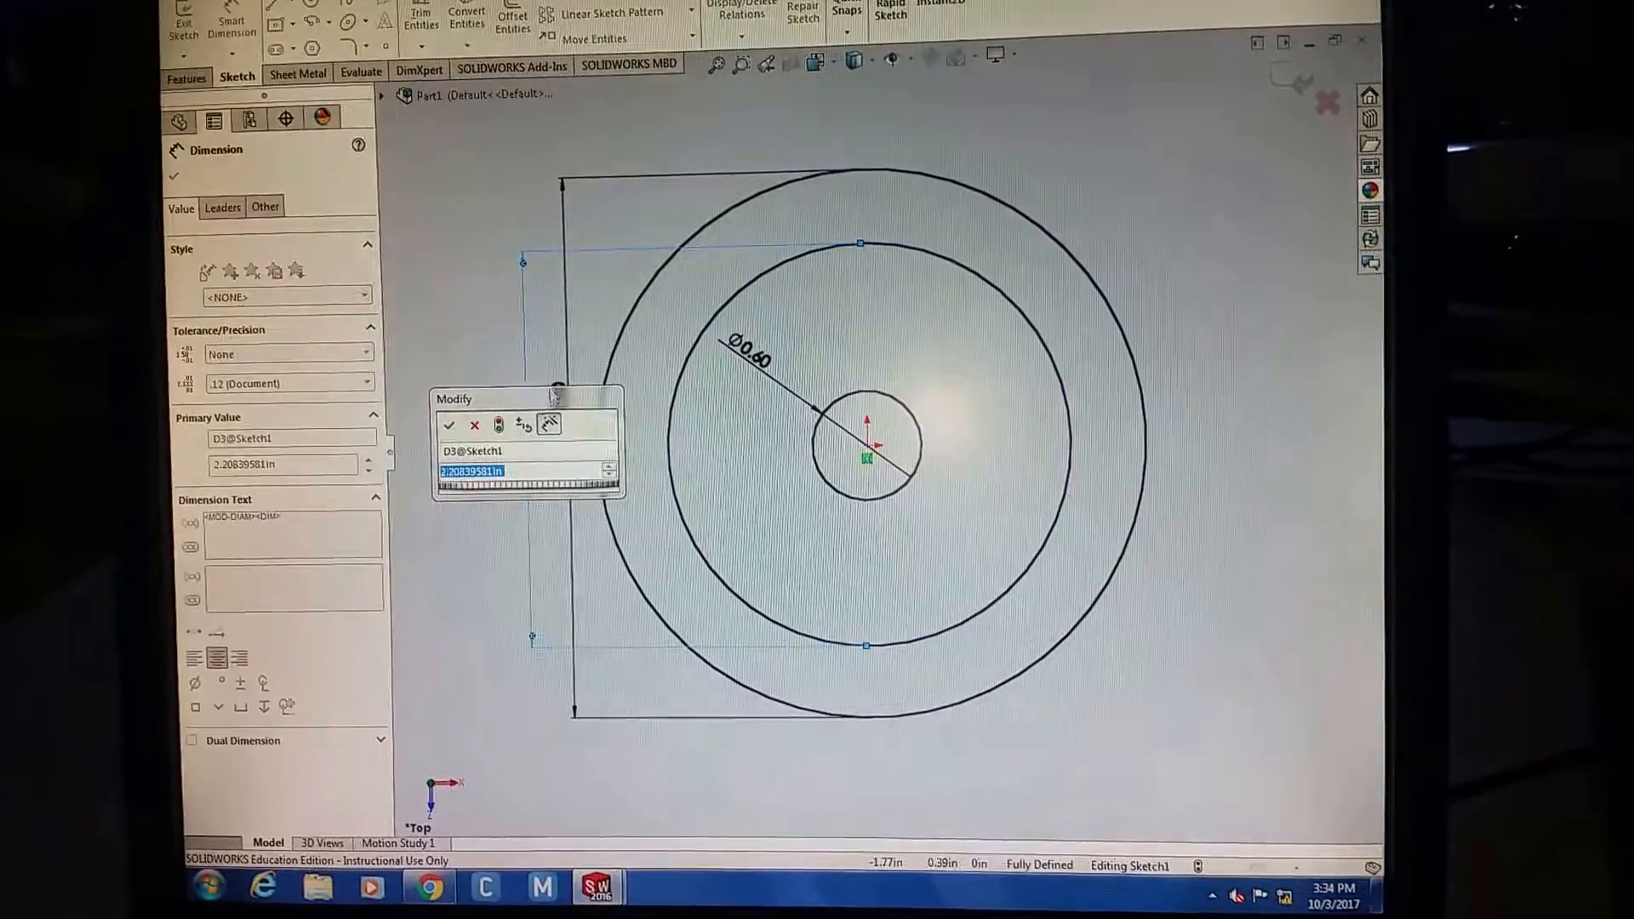
Enter 1.77 as the middle circle's diameter and place the dimension.
click(448, 425)
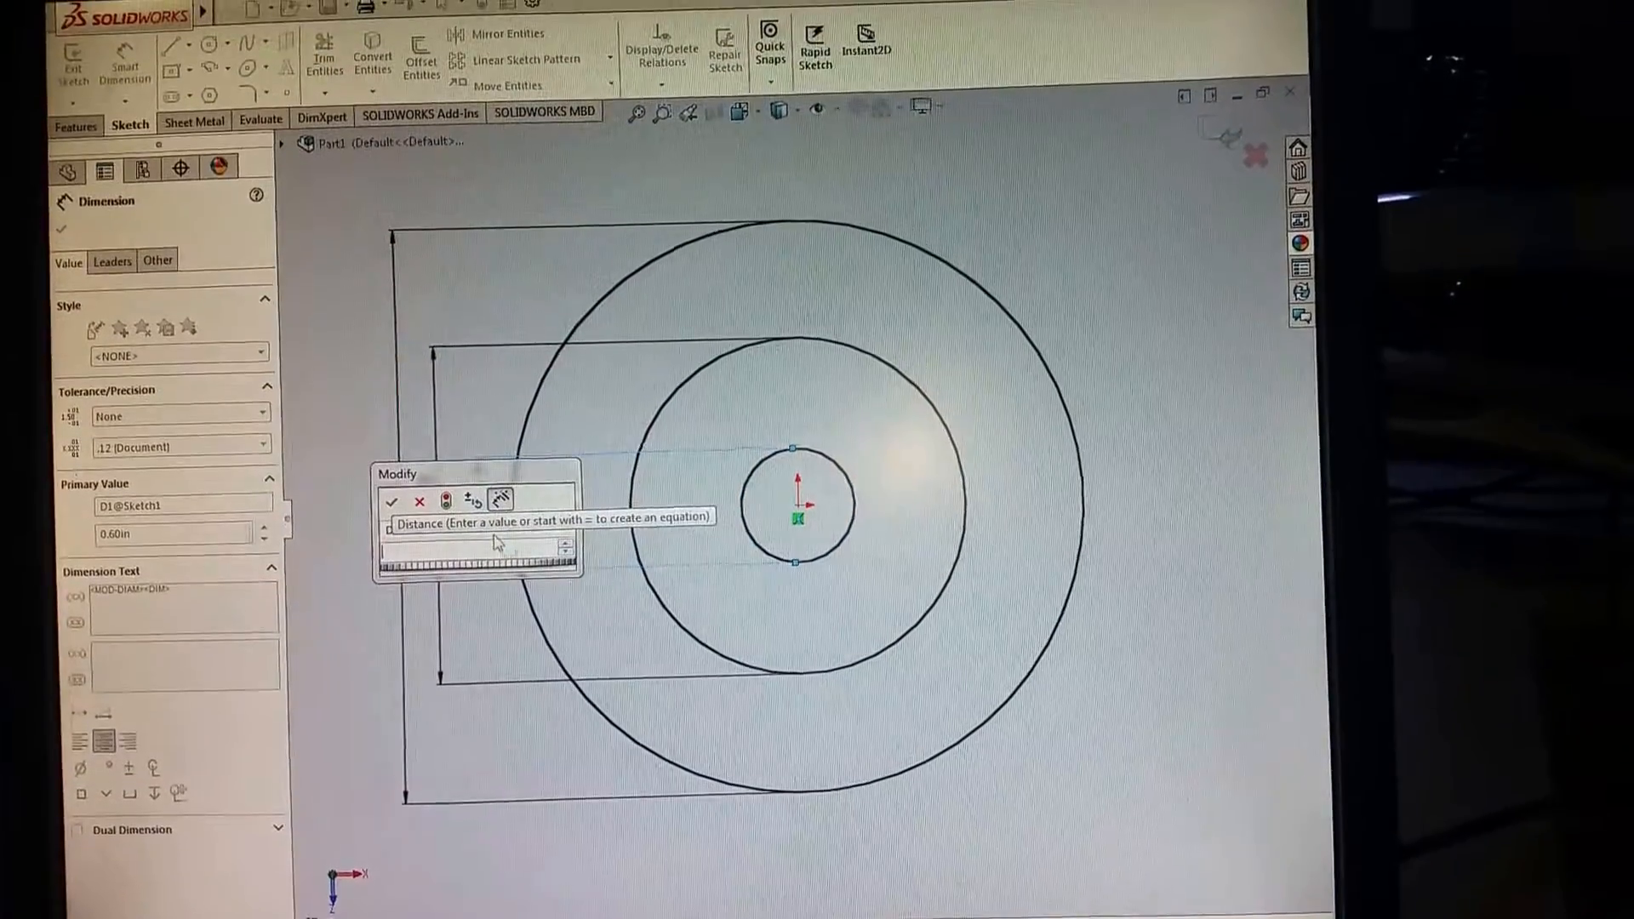
click(393, 501)
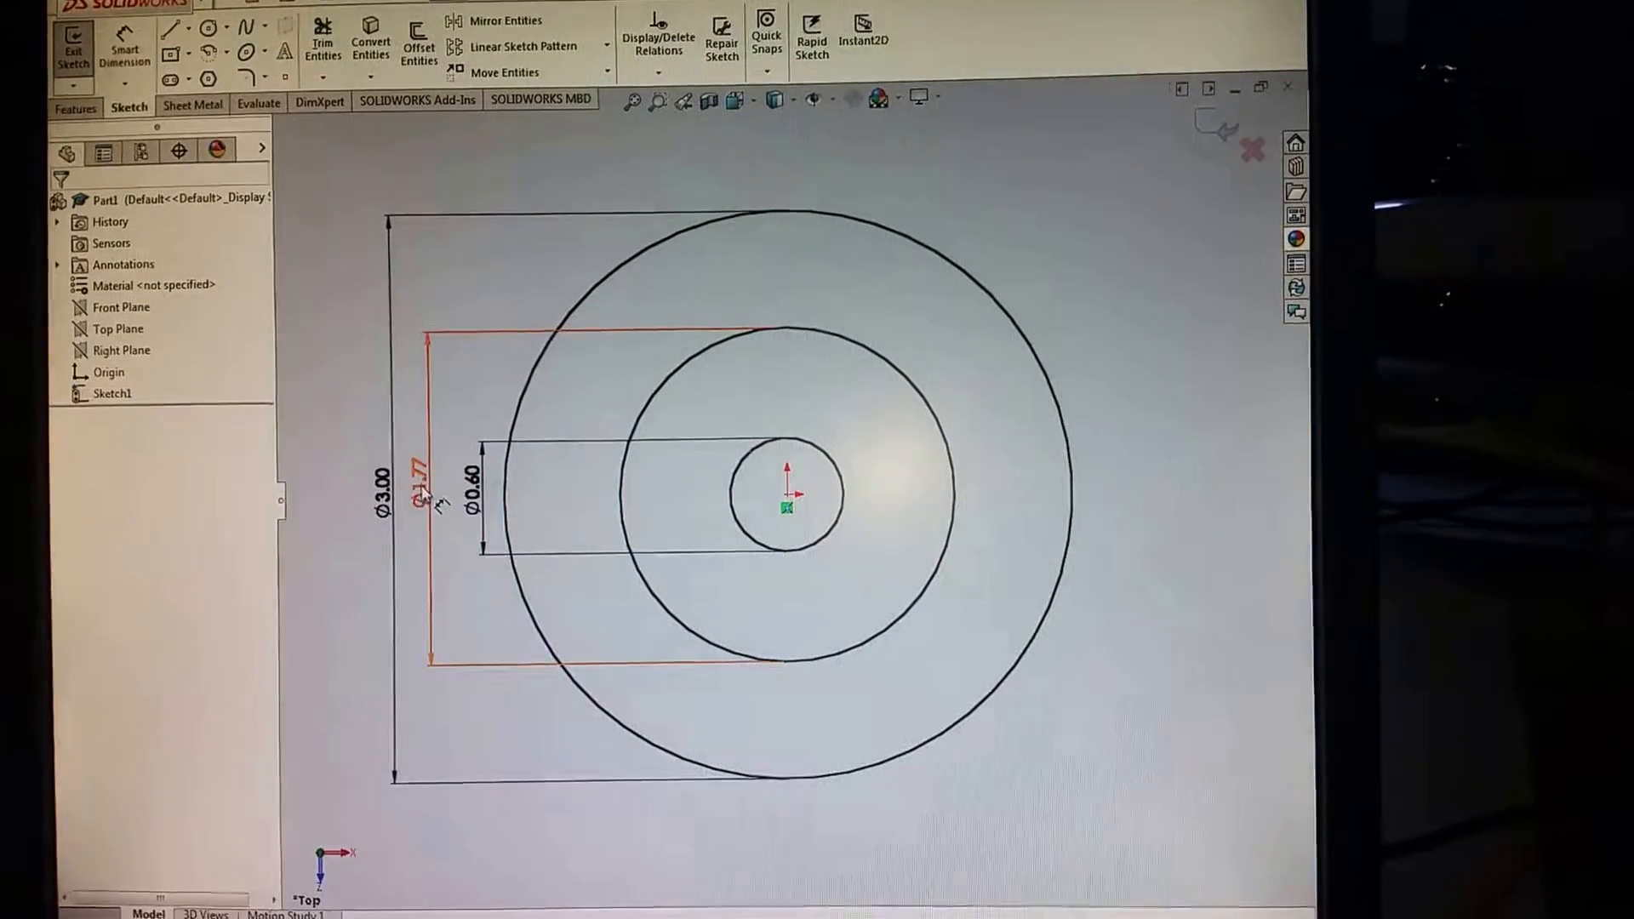
click(414, 465)
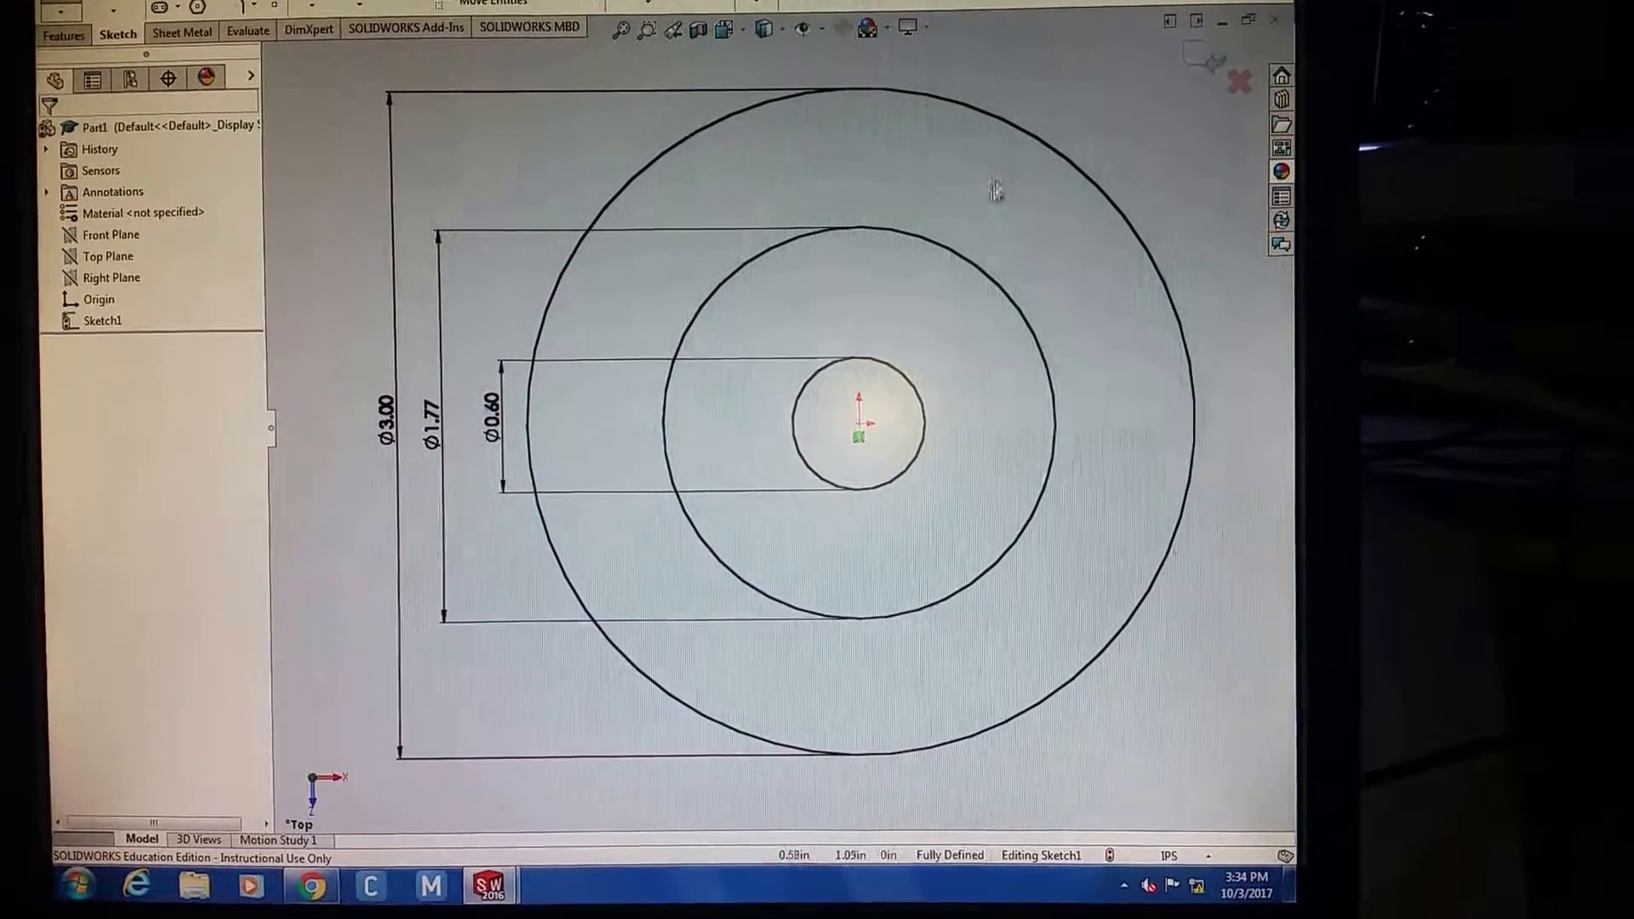
click(1041, 150)
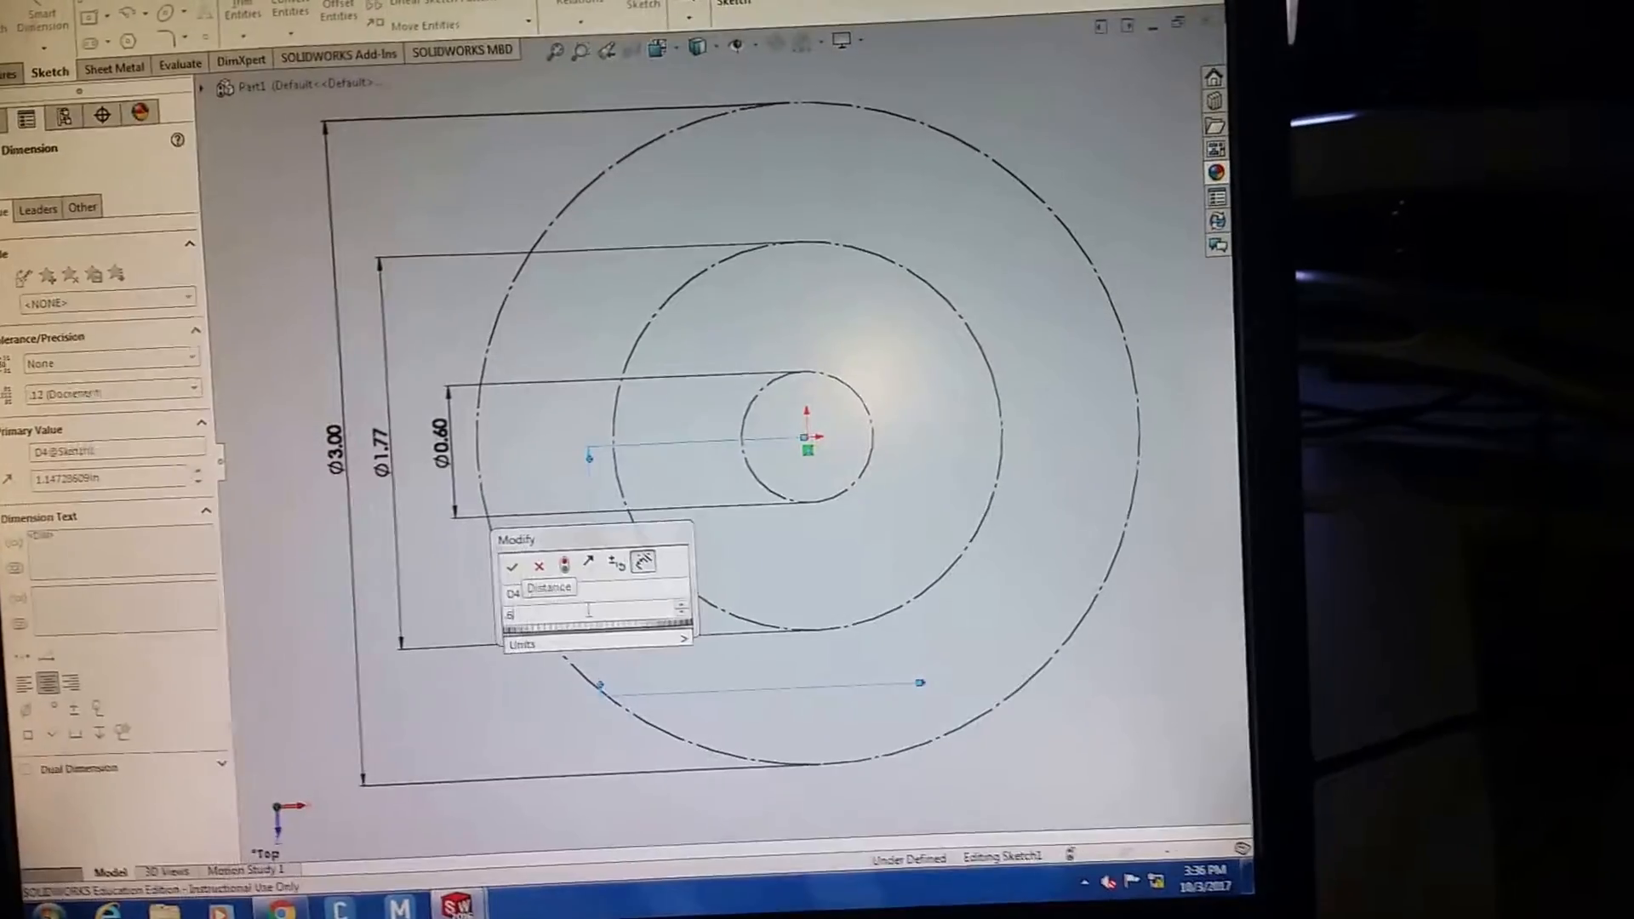
Add a centerline from the circles' centre point.
click(511, 566)
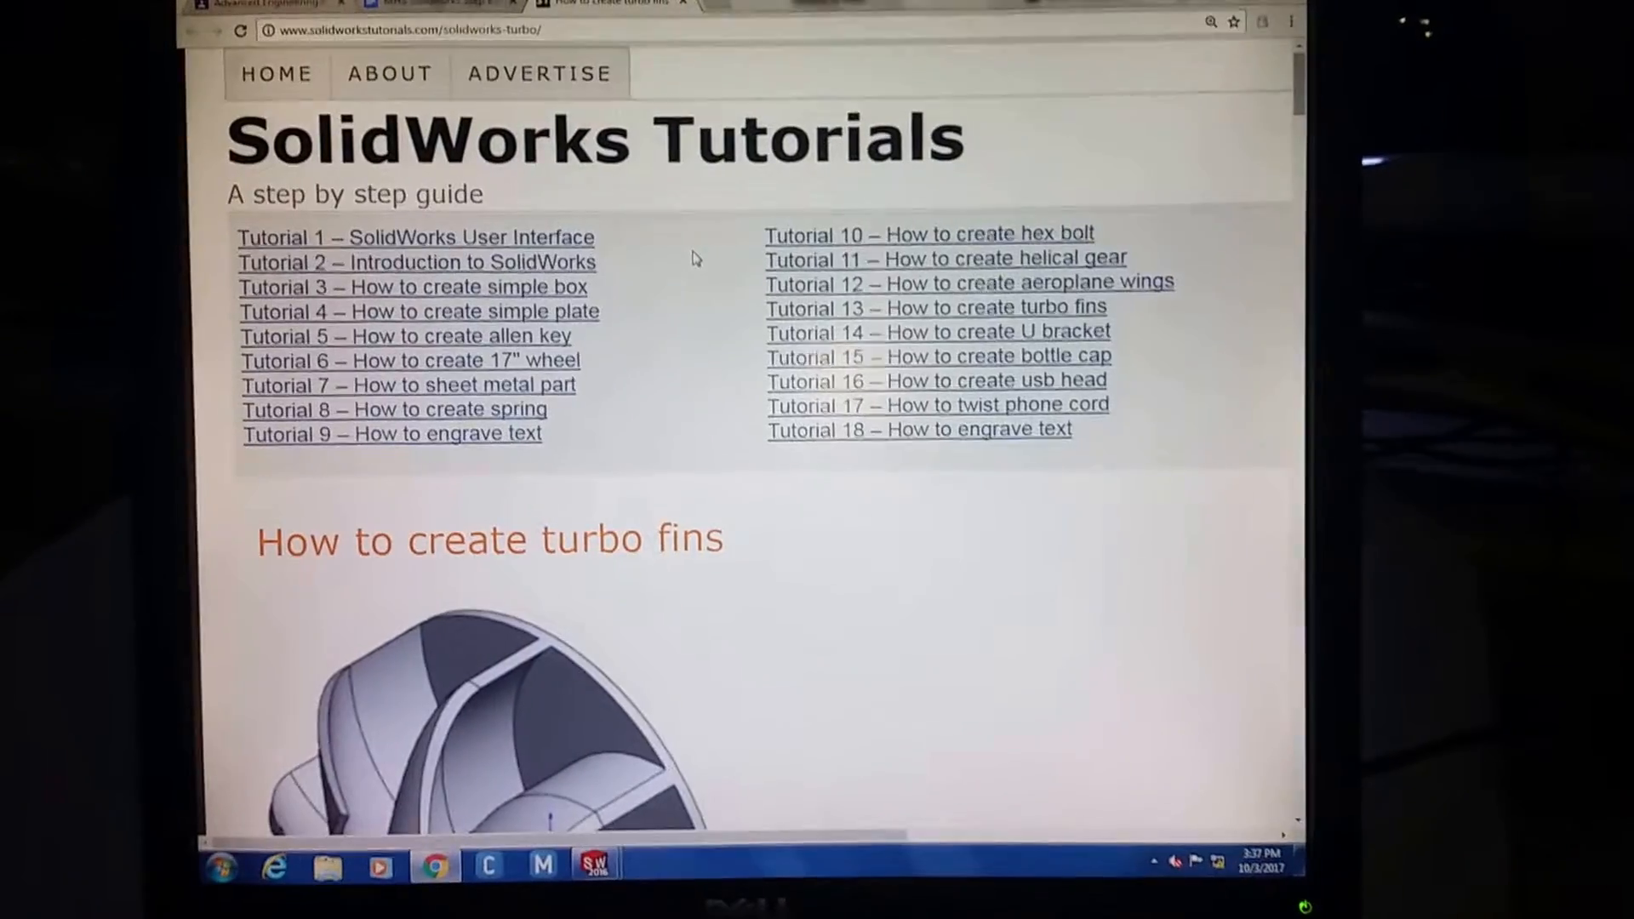
Scroll the tutorial to step 6, the Plane 2 fin sketch with R0.62 arcs.
scroll(down, 3)
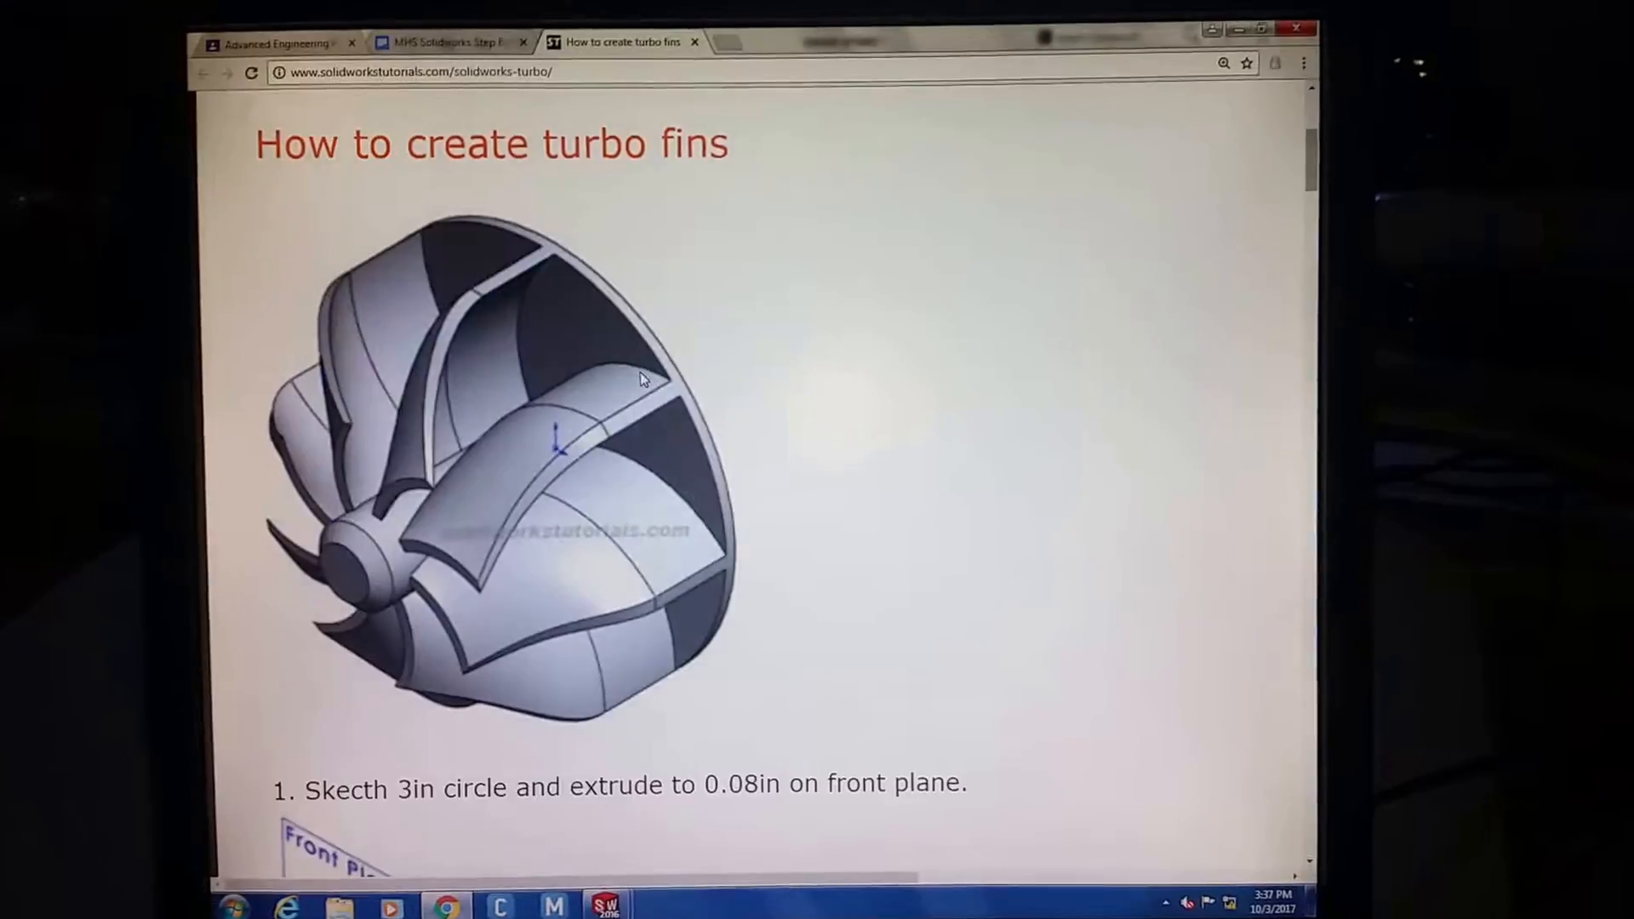
scroll(down, 3)
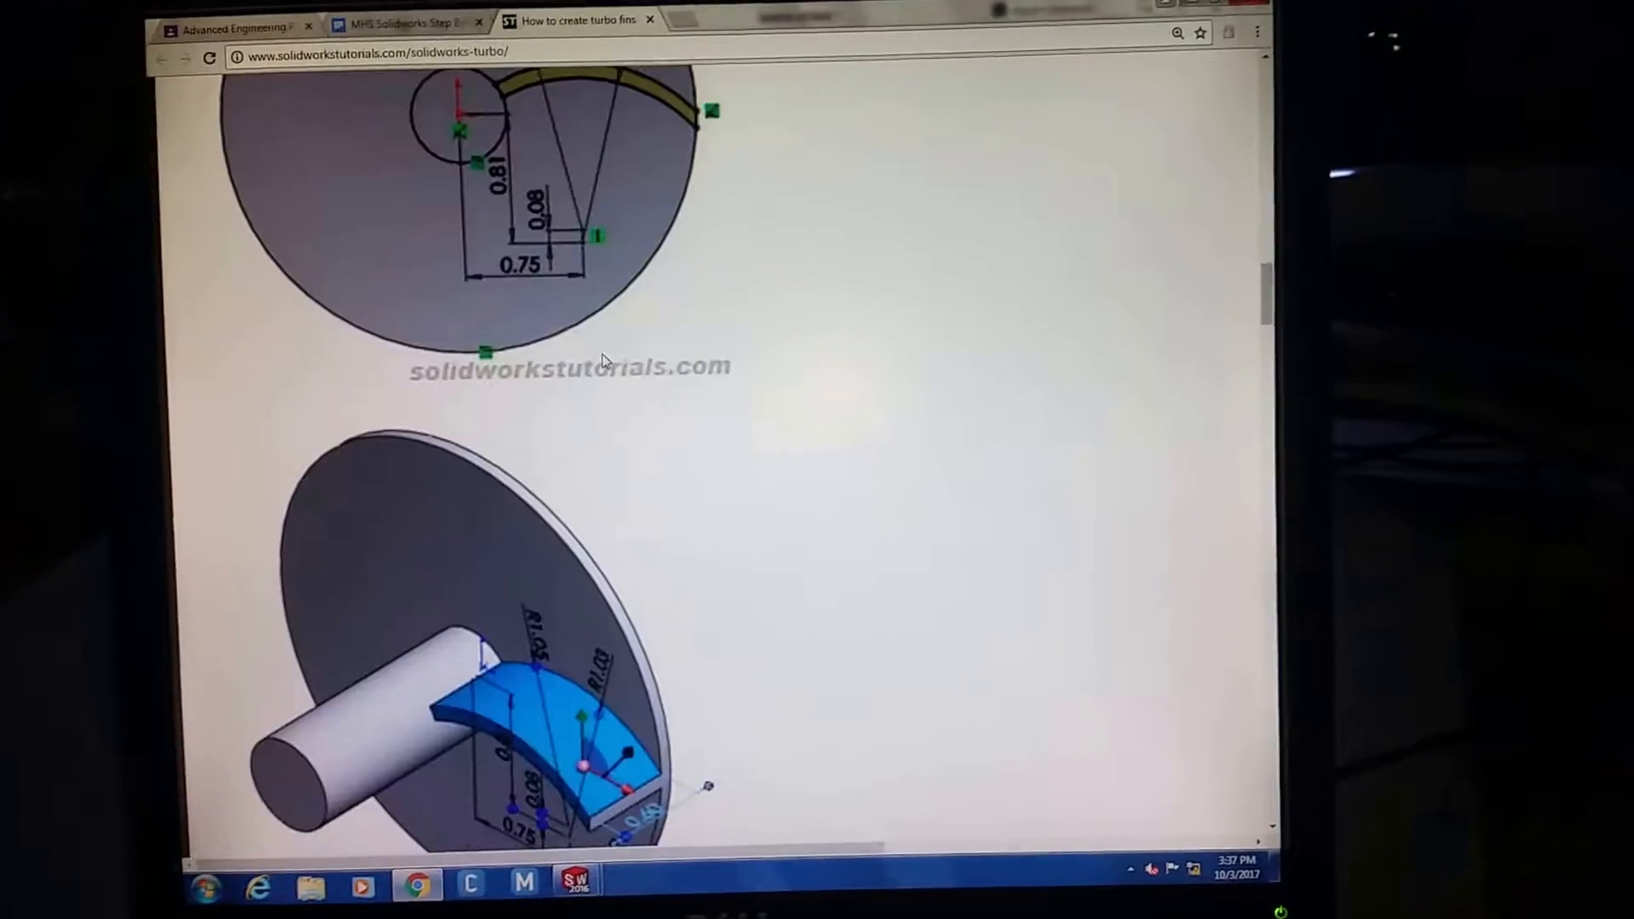
scroll(down, 3)
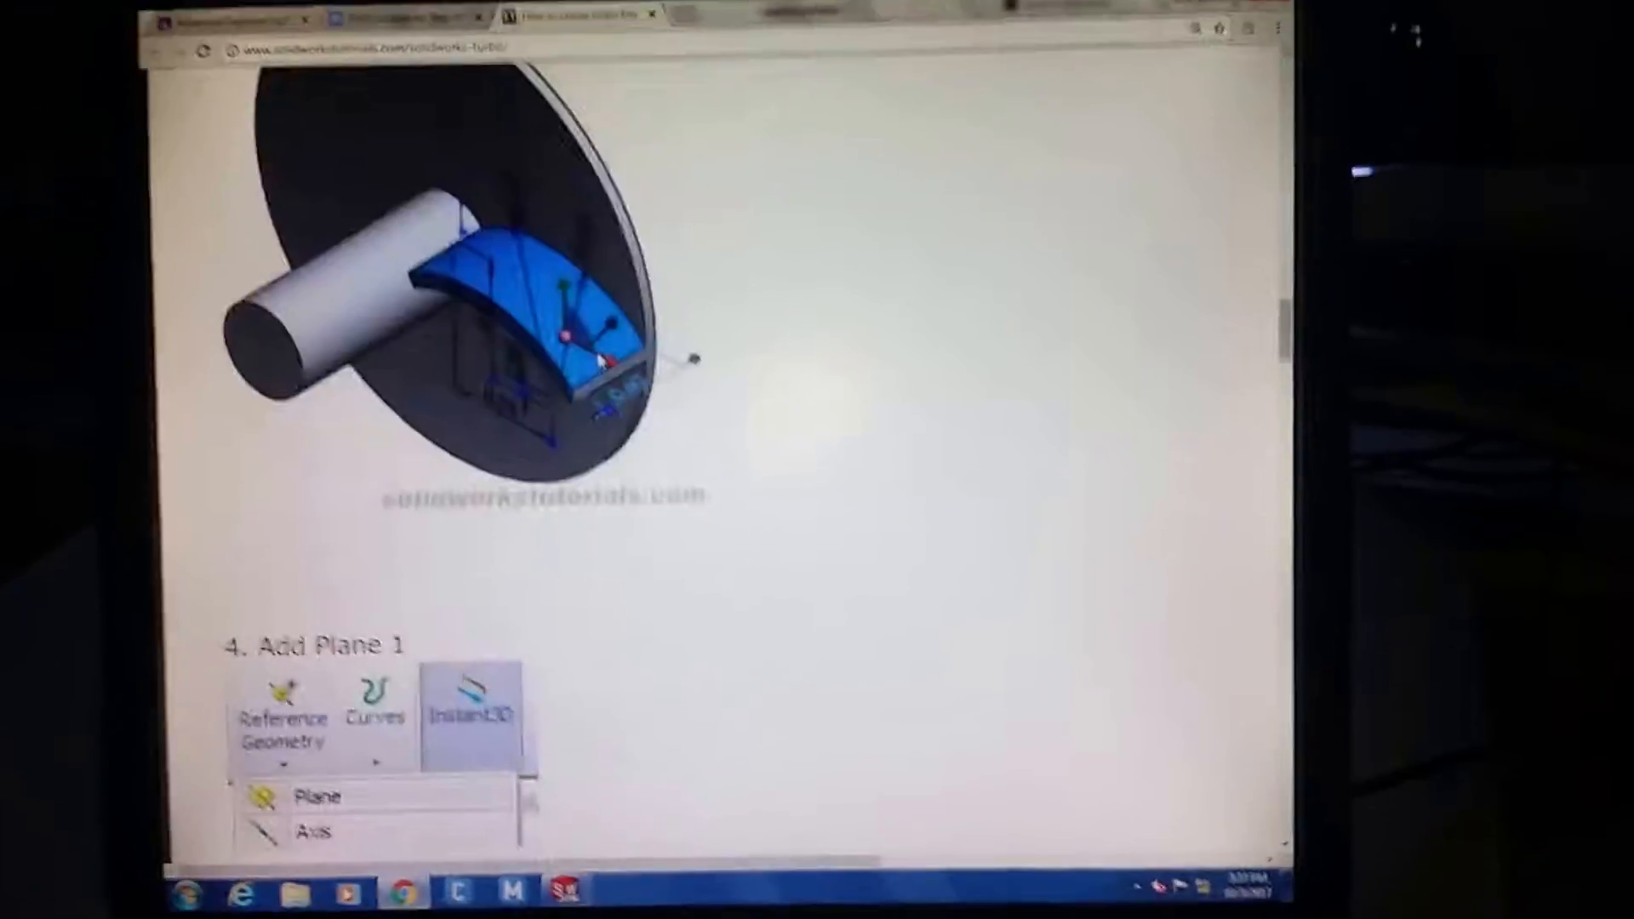
scroll(down, 3)
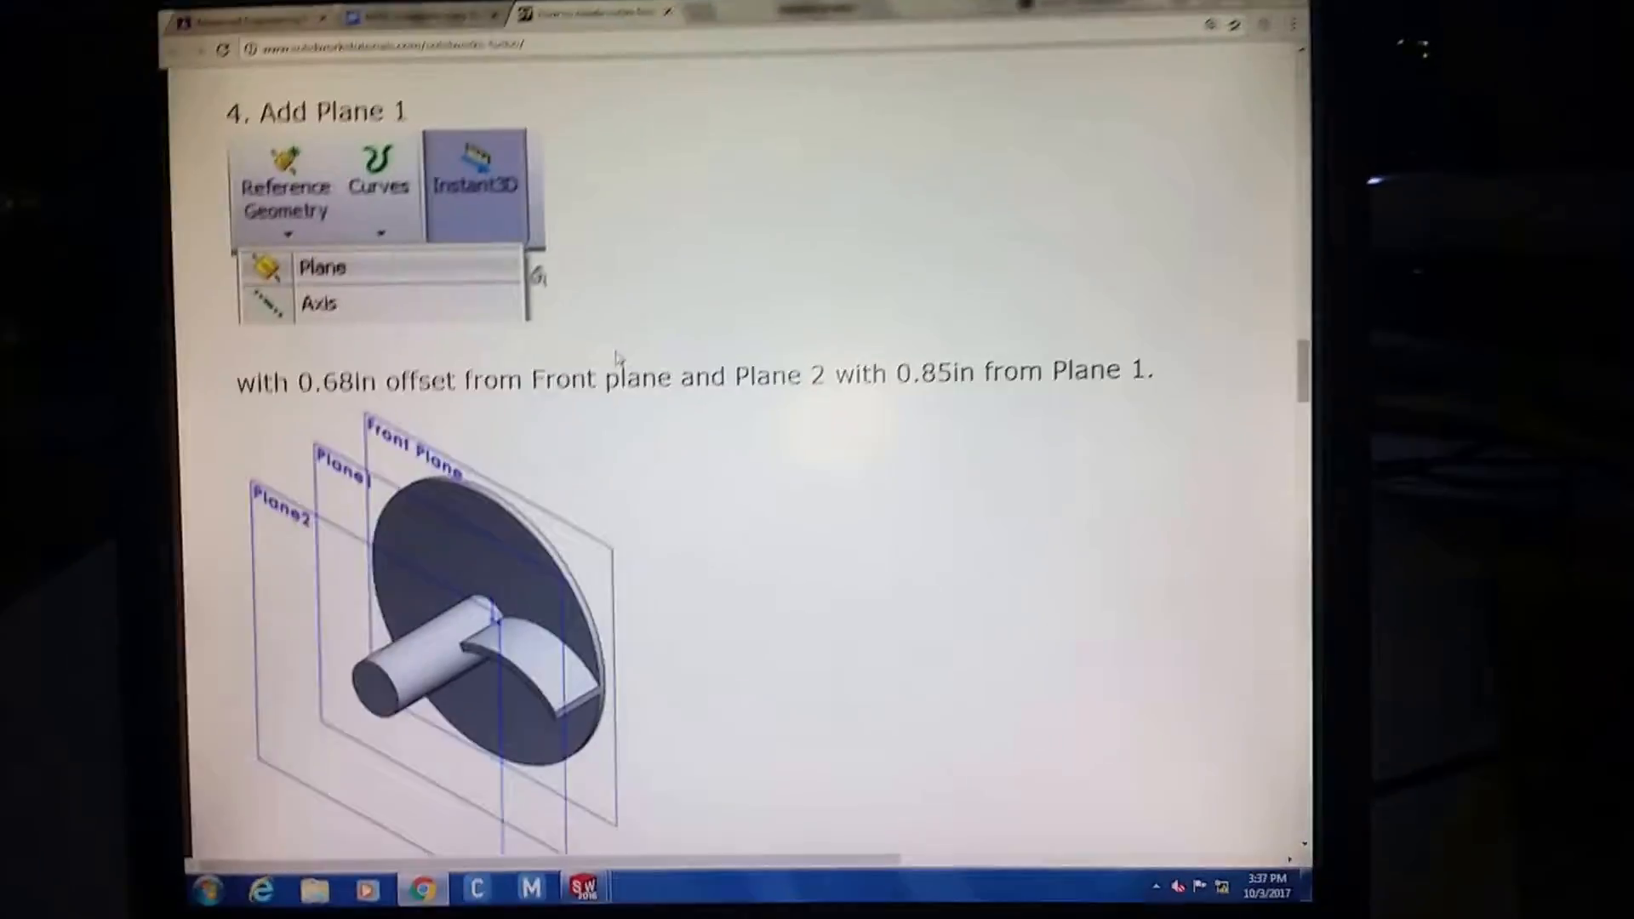
scroll(down, 3)
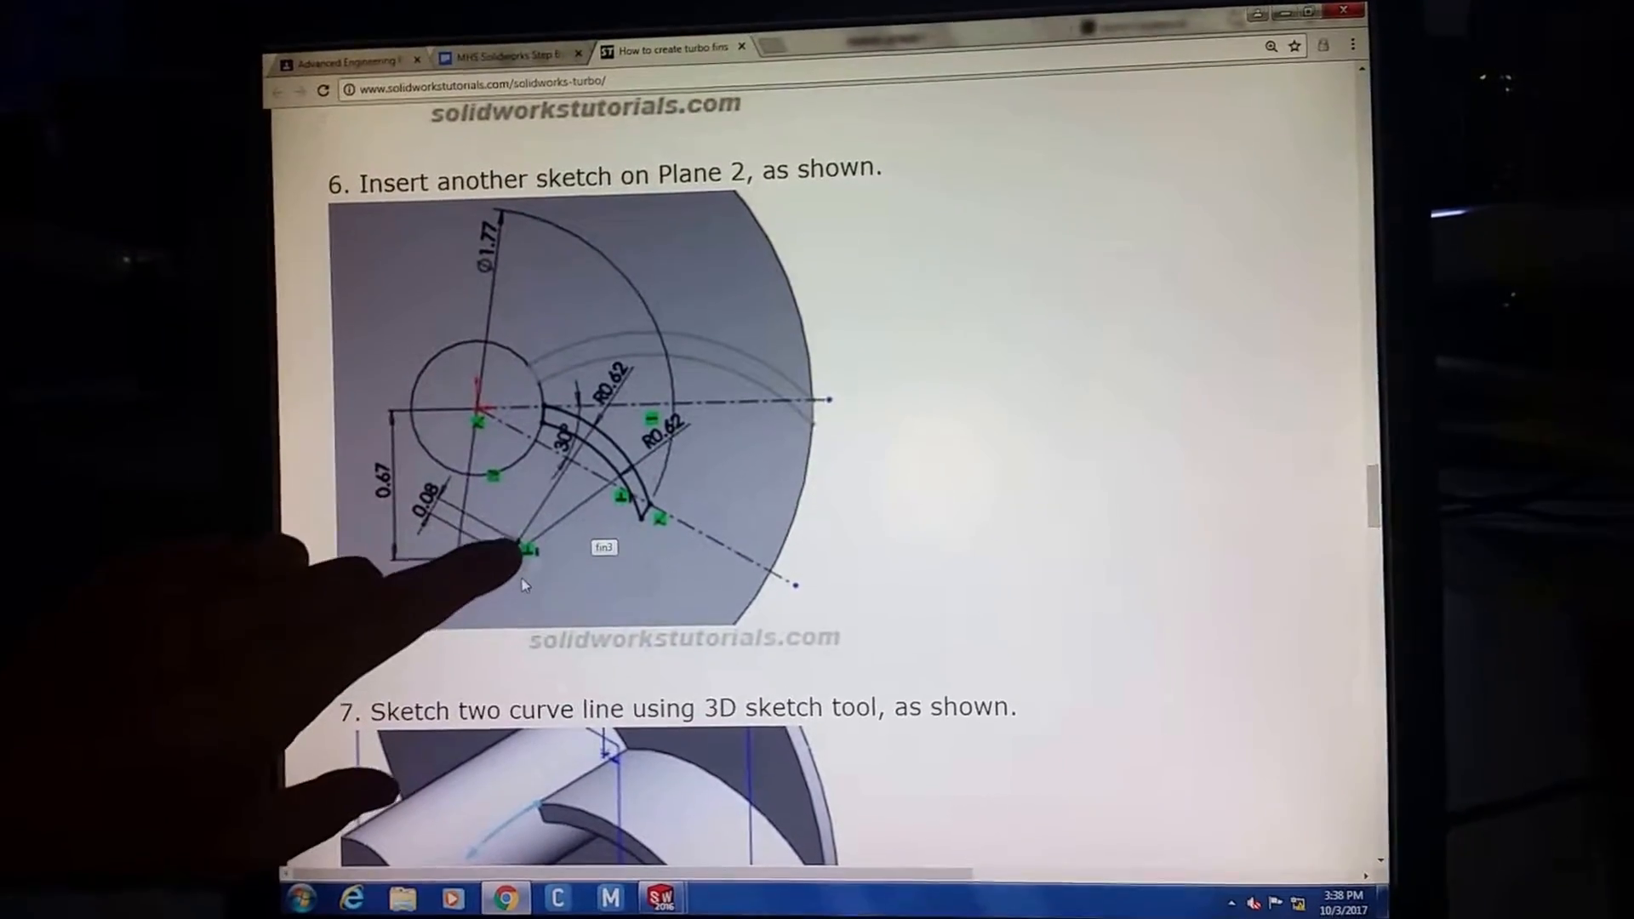
scroll(down, 3)
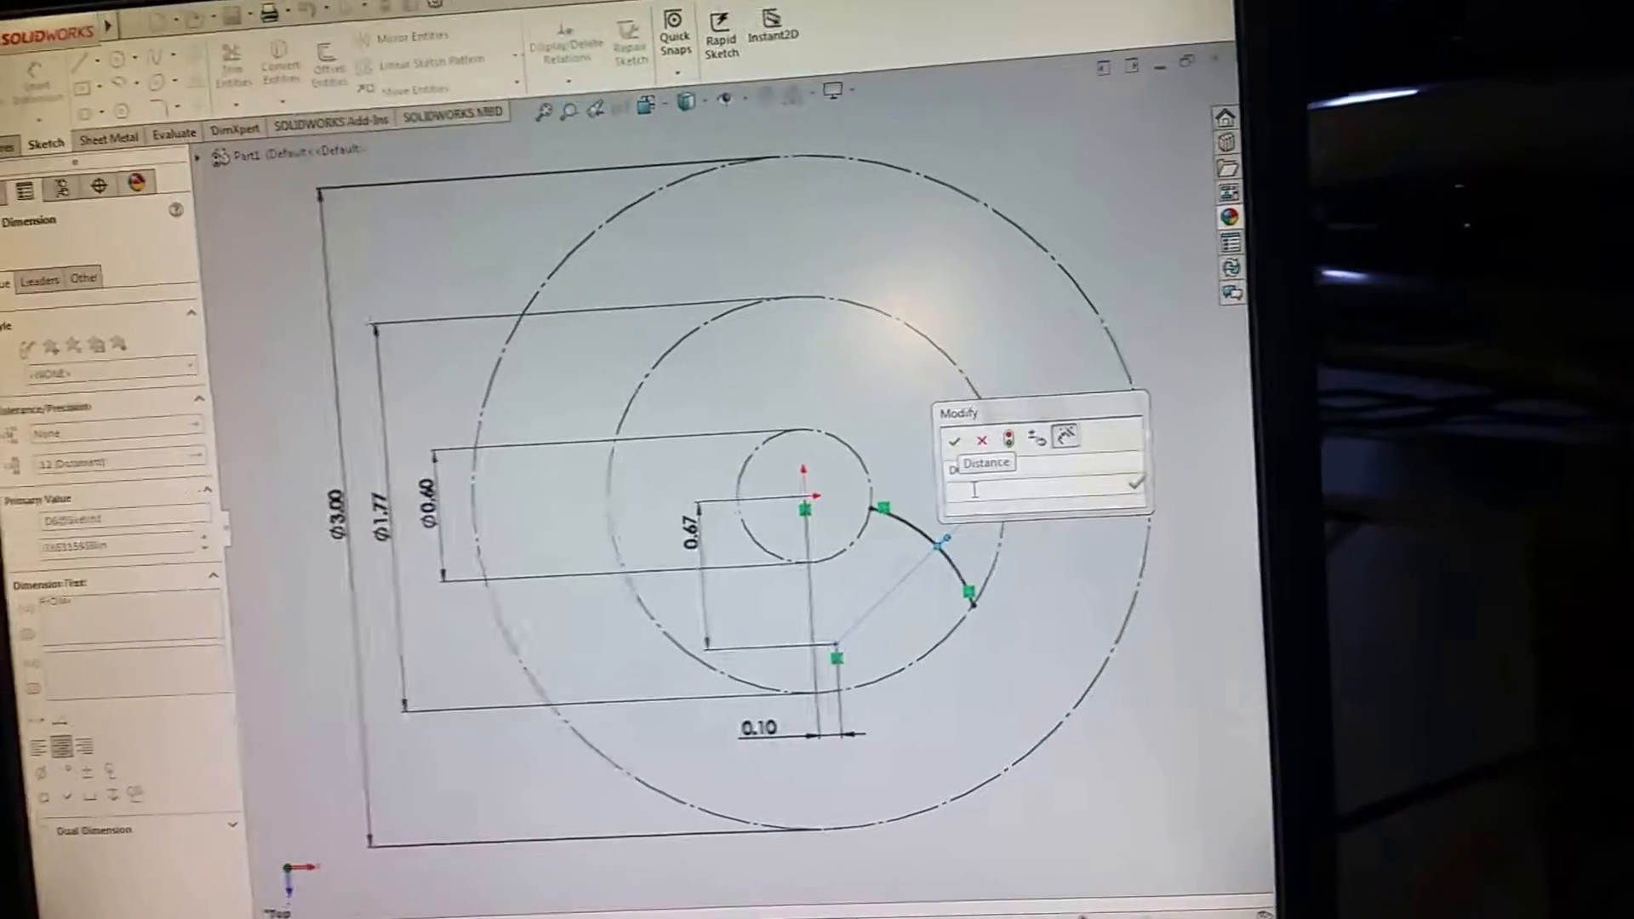
Dimension the fin arc's guide points at 0.67 and 0.10 from the origin.
click(953, 439)
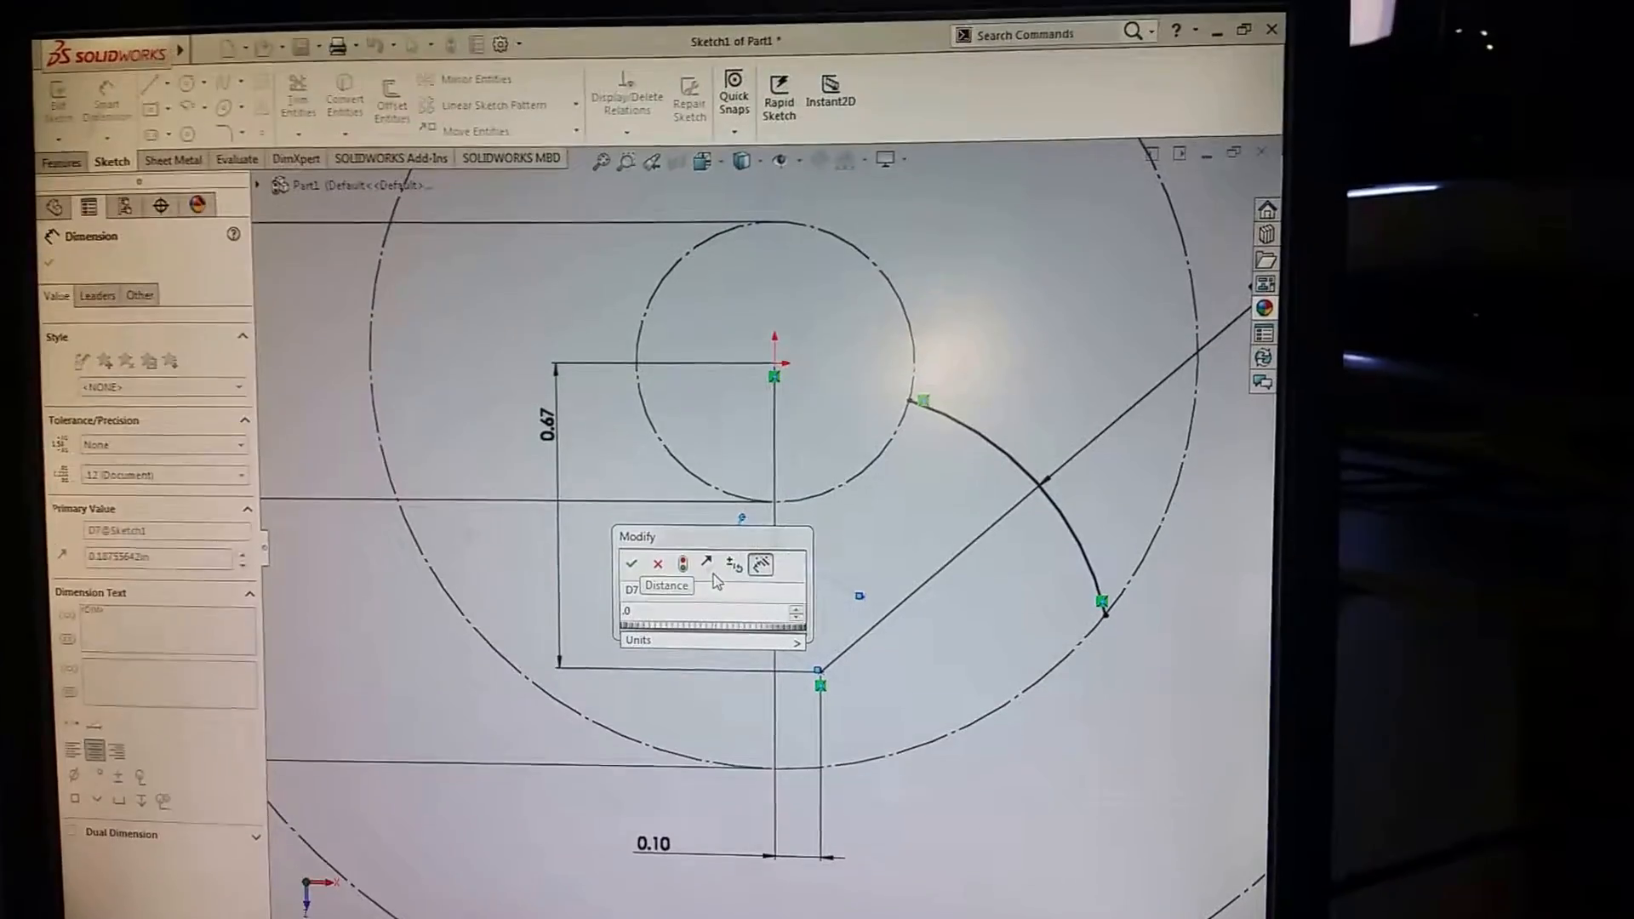
Confirm 0.08 as the distance at the diagonal line's lower end.
click(631, 563)
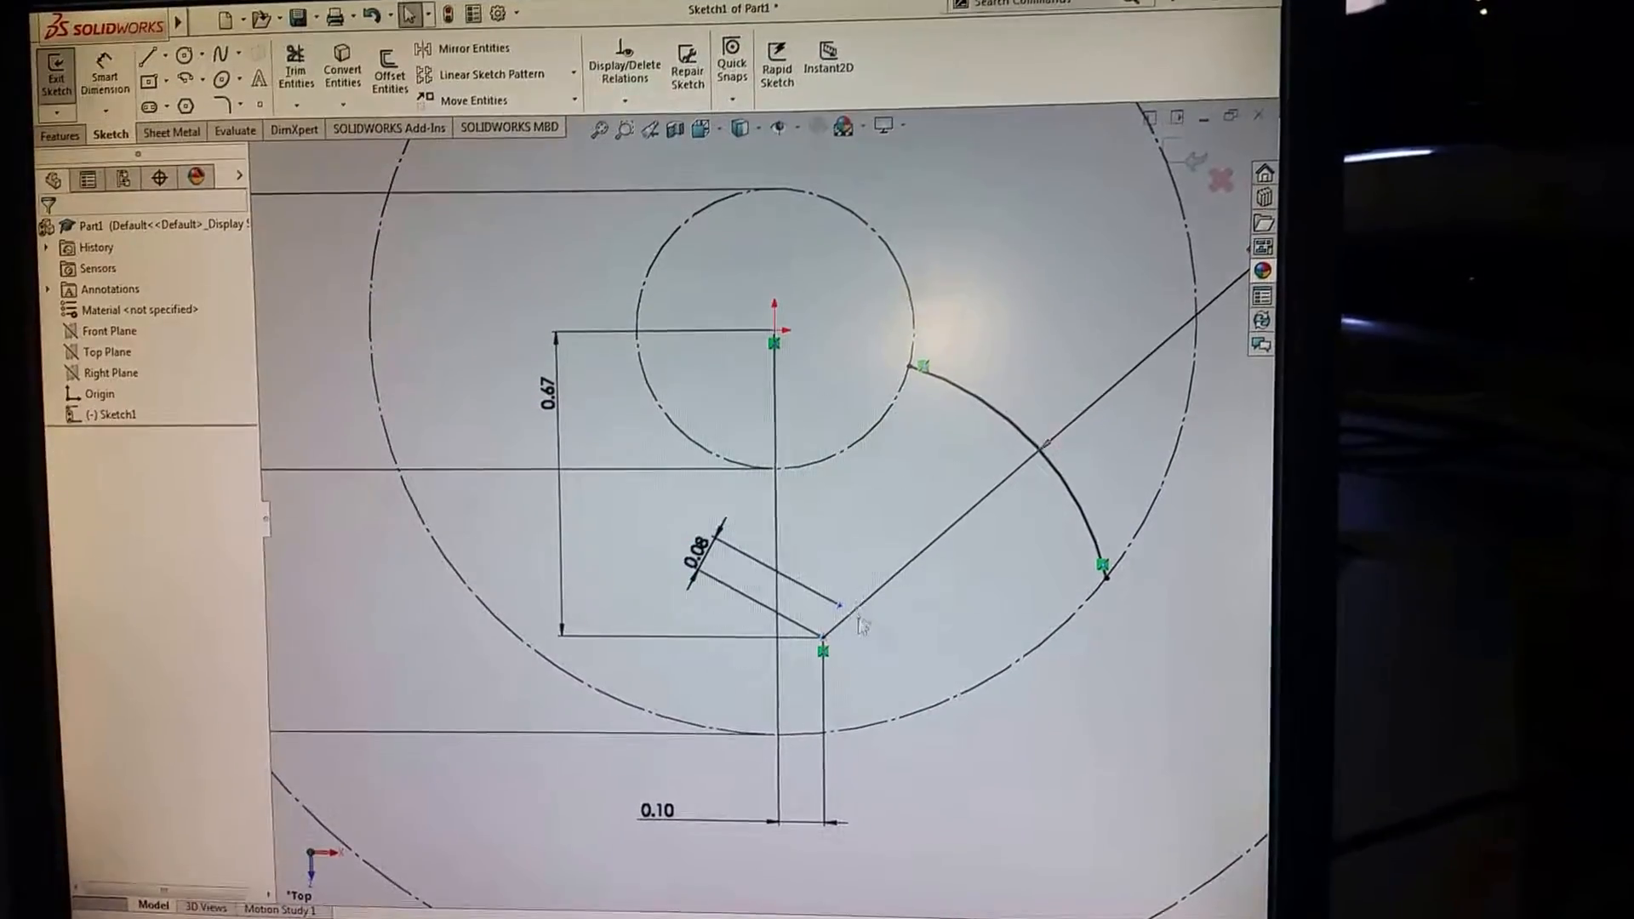
click(811, 610)
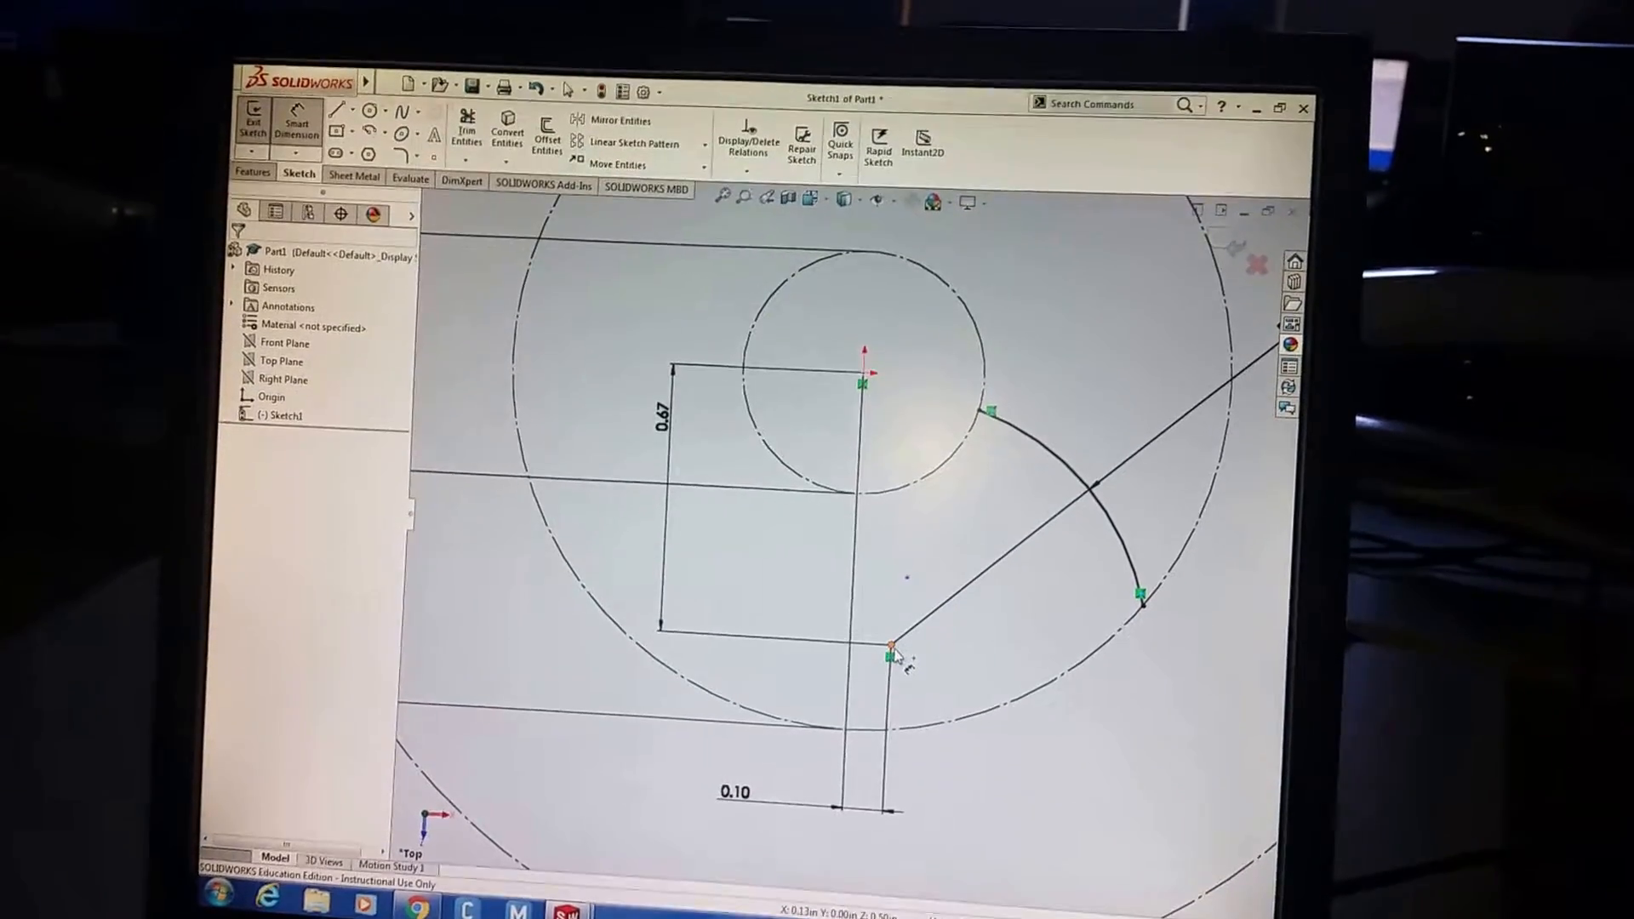
Replace the slanted 0.08 dimension with a vertical one at the line's lower end.
click(891, 651)
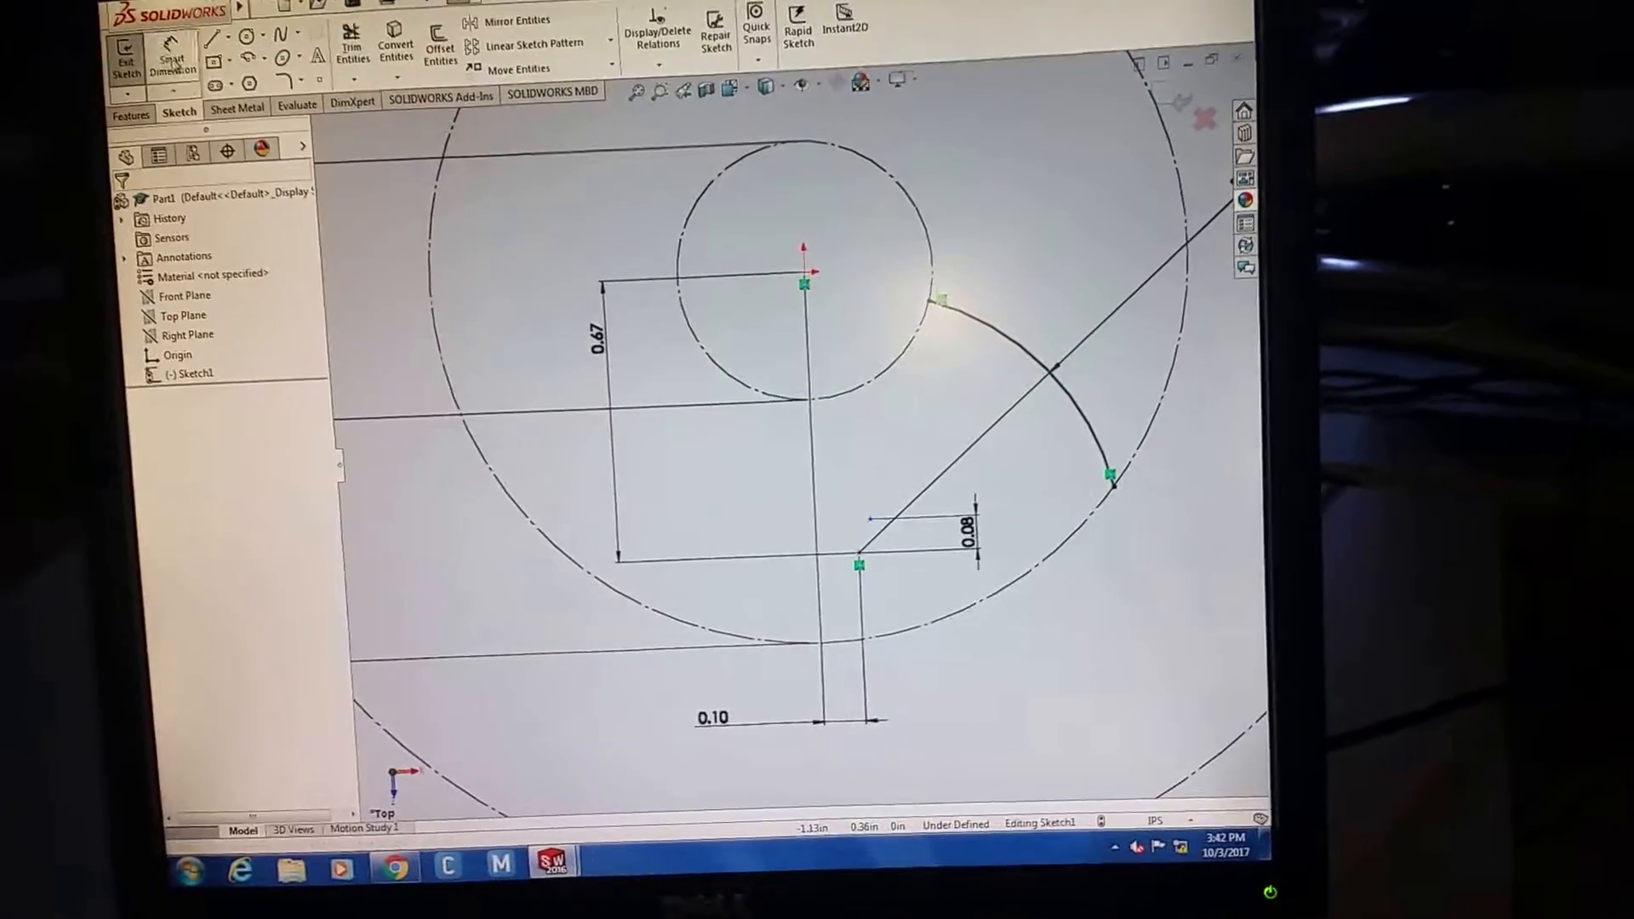
click(857, 565)
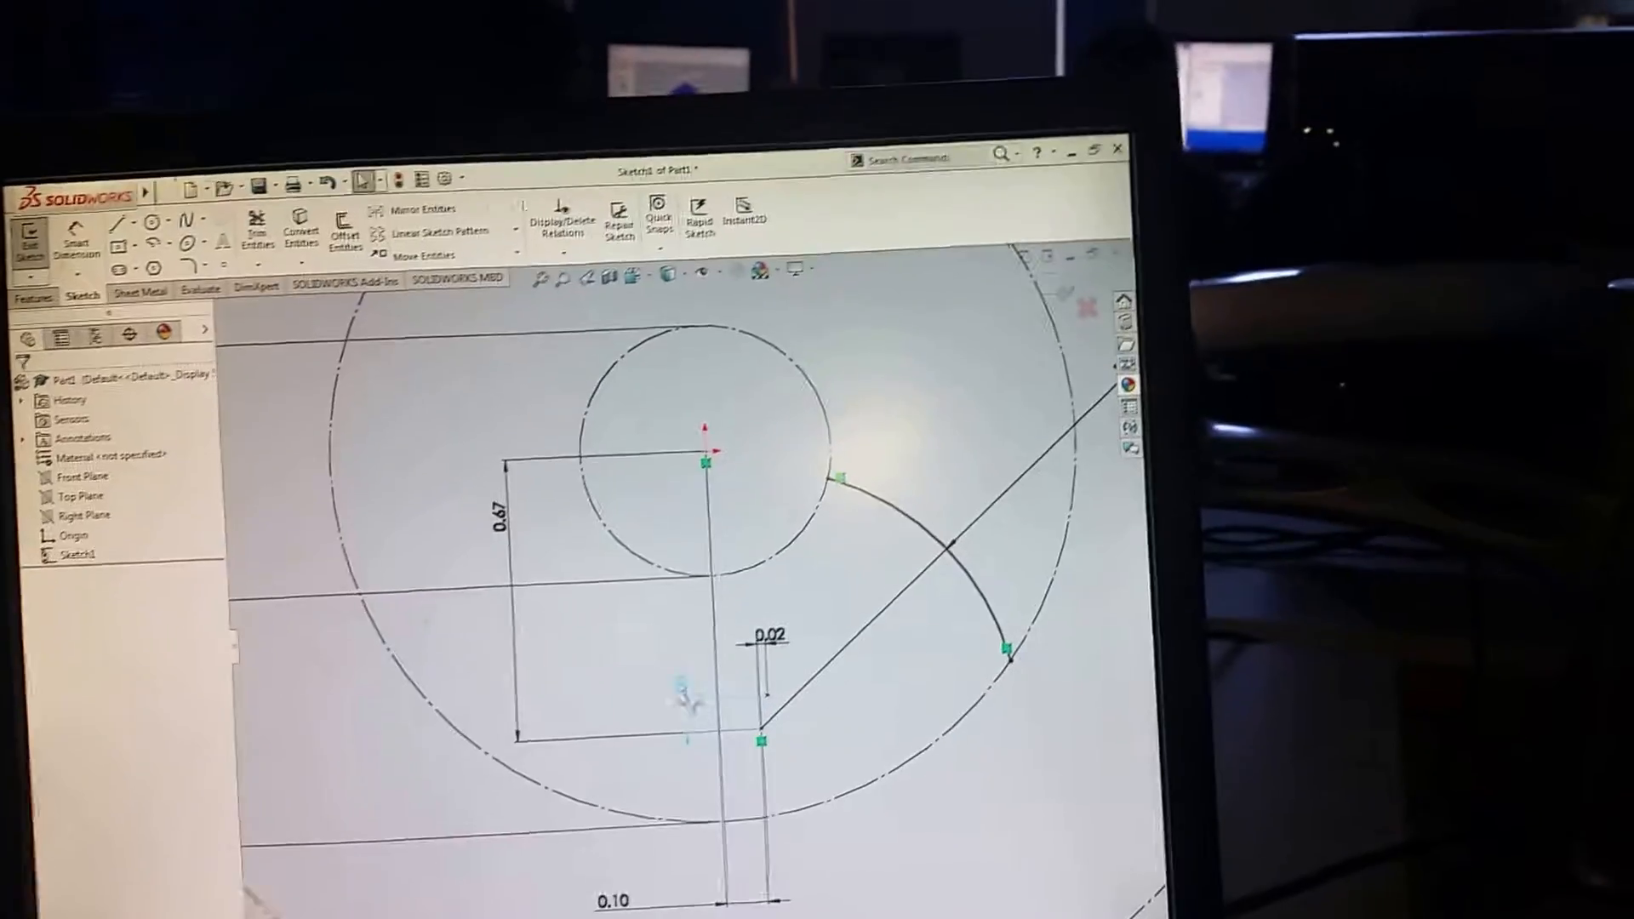
Continue the centerpoint fin arc from the inner circle out to the outer circle.
click(766, 635)
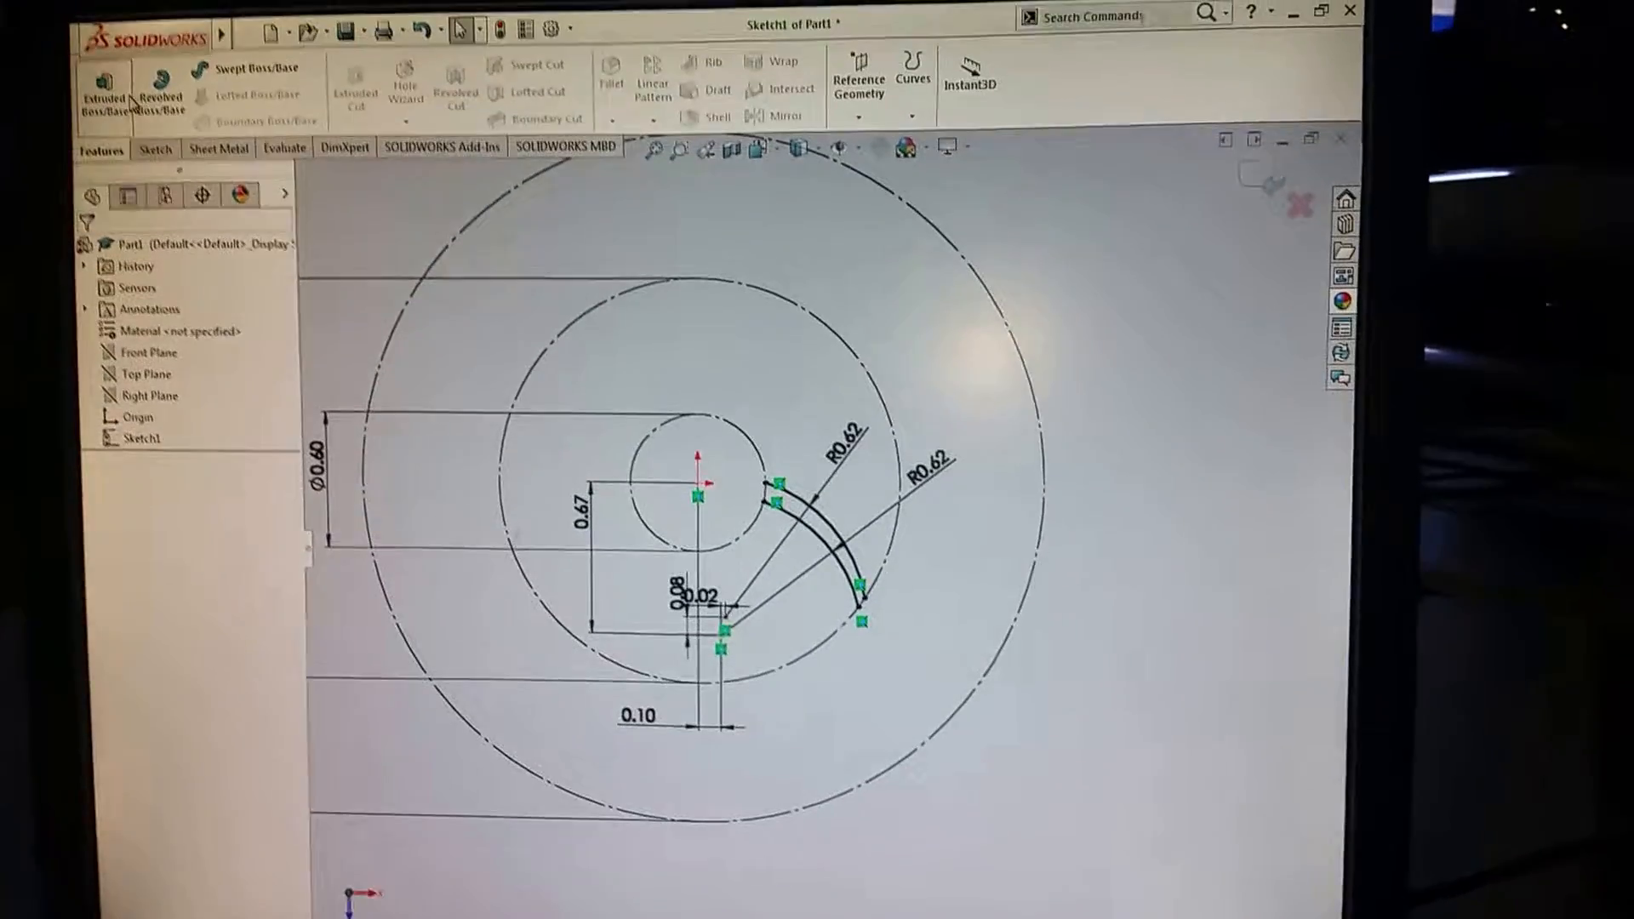
Start an Extruded Boss/Base on the fin sketch with a 0.70in blind depth.
click(102, 87)
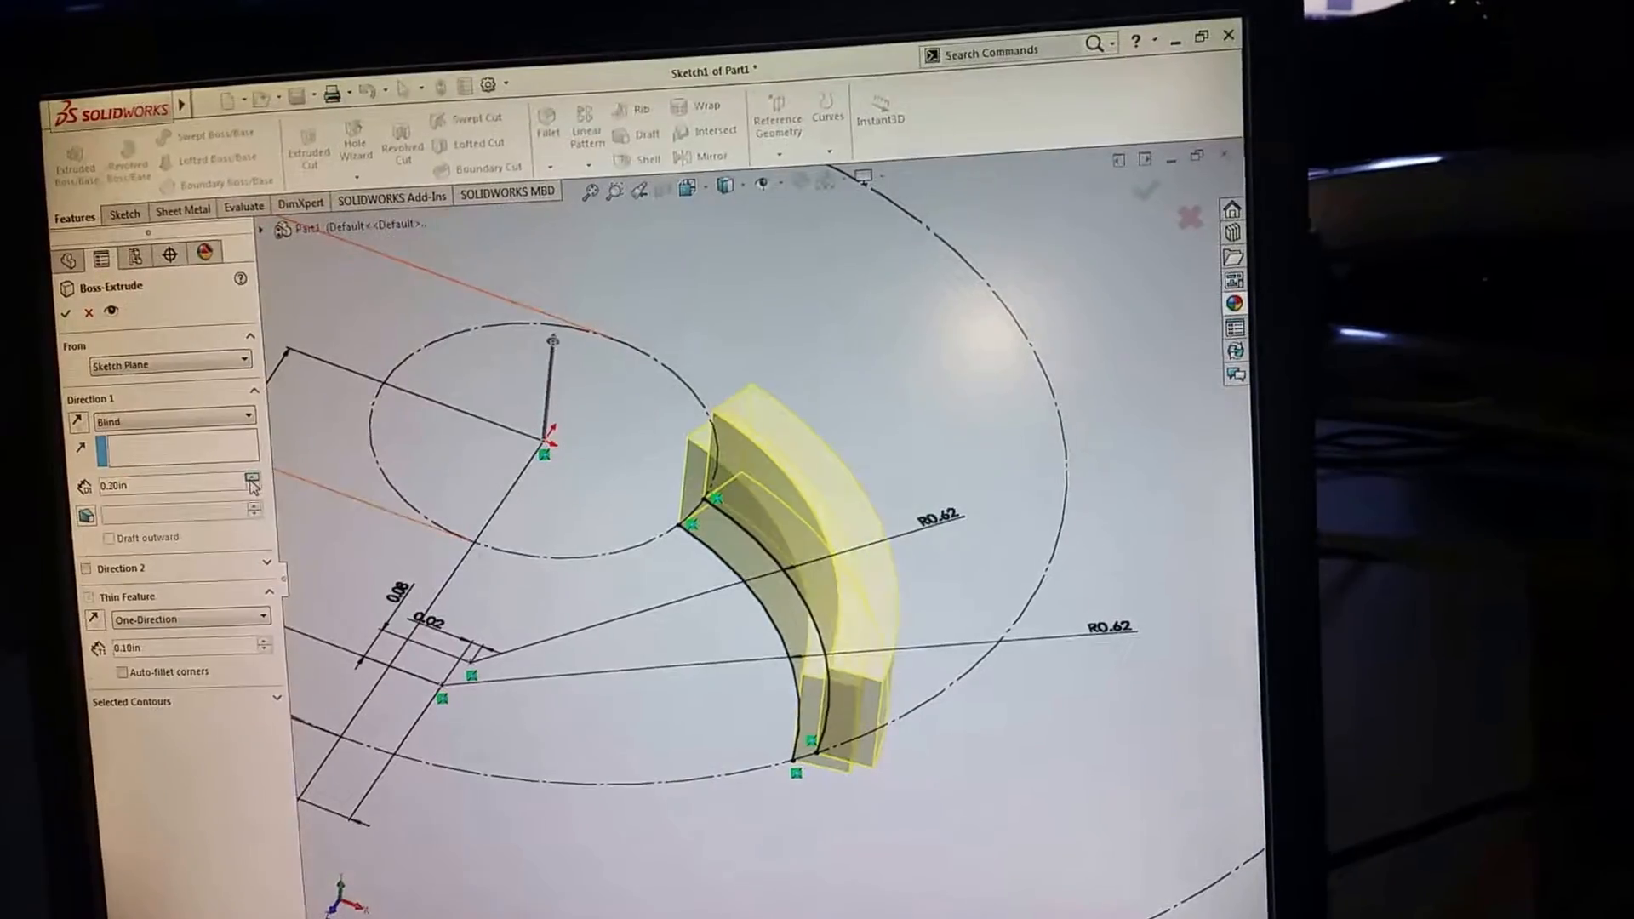
text(0.70in)
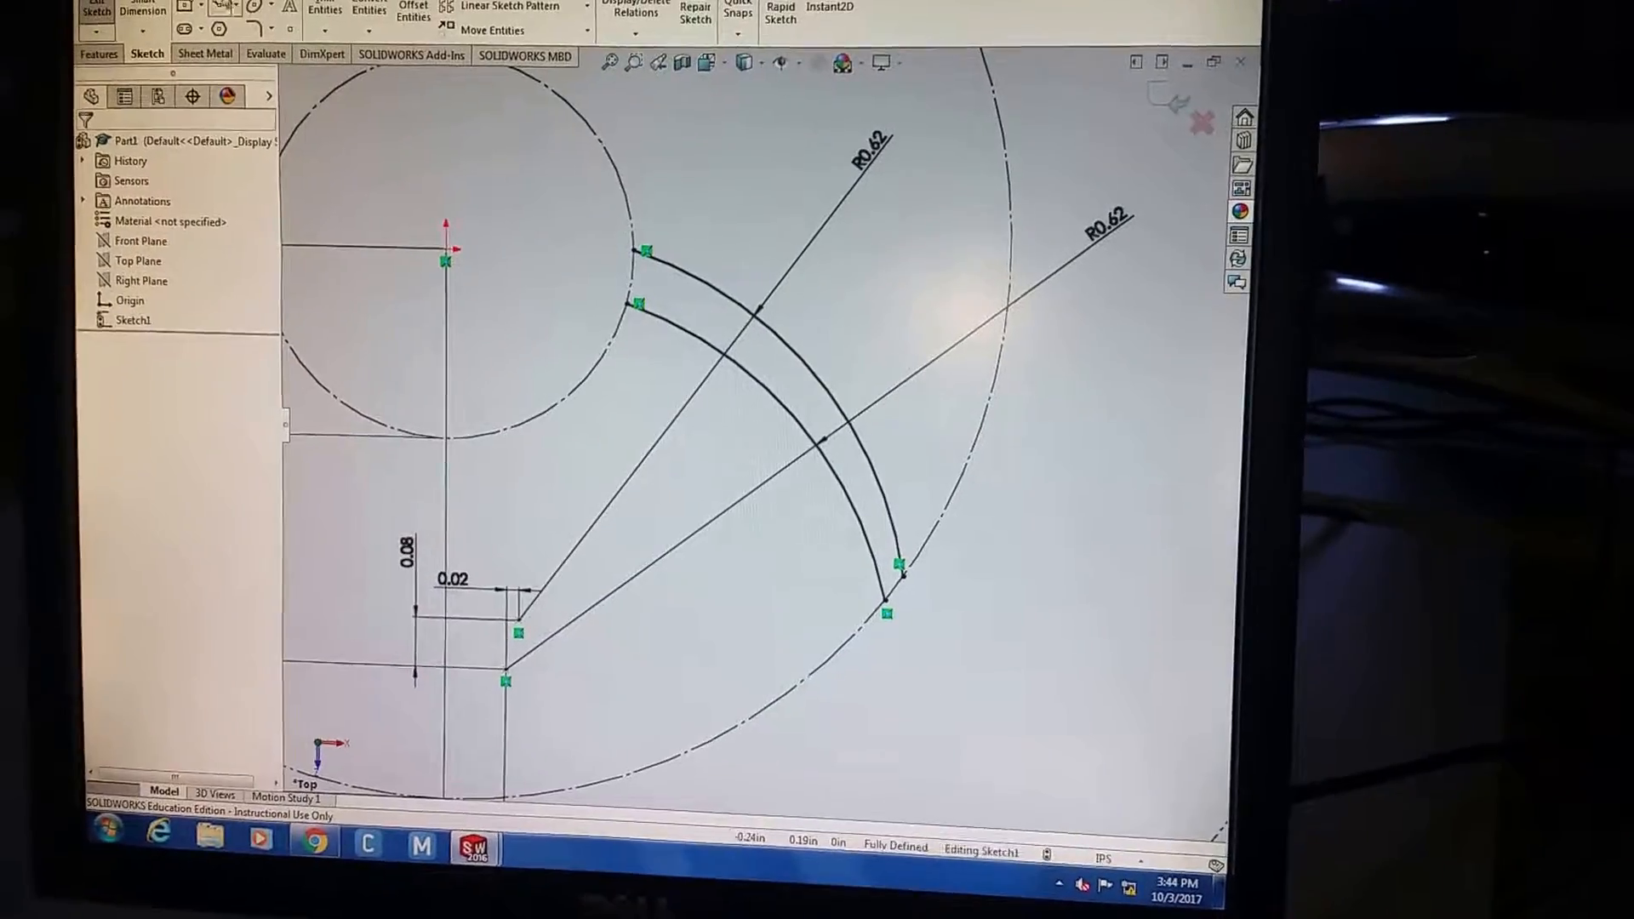
Cancel the extrude and return to editing Sketch1 to rework the arc endpoints.
click(224, 10)
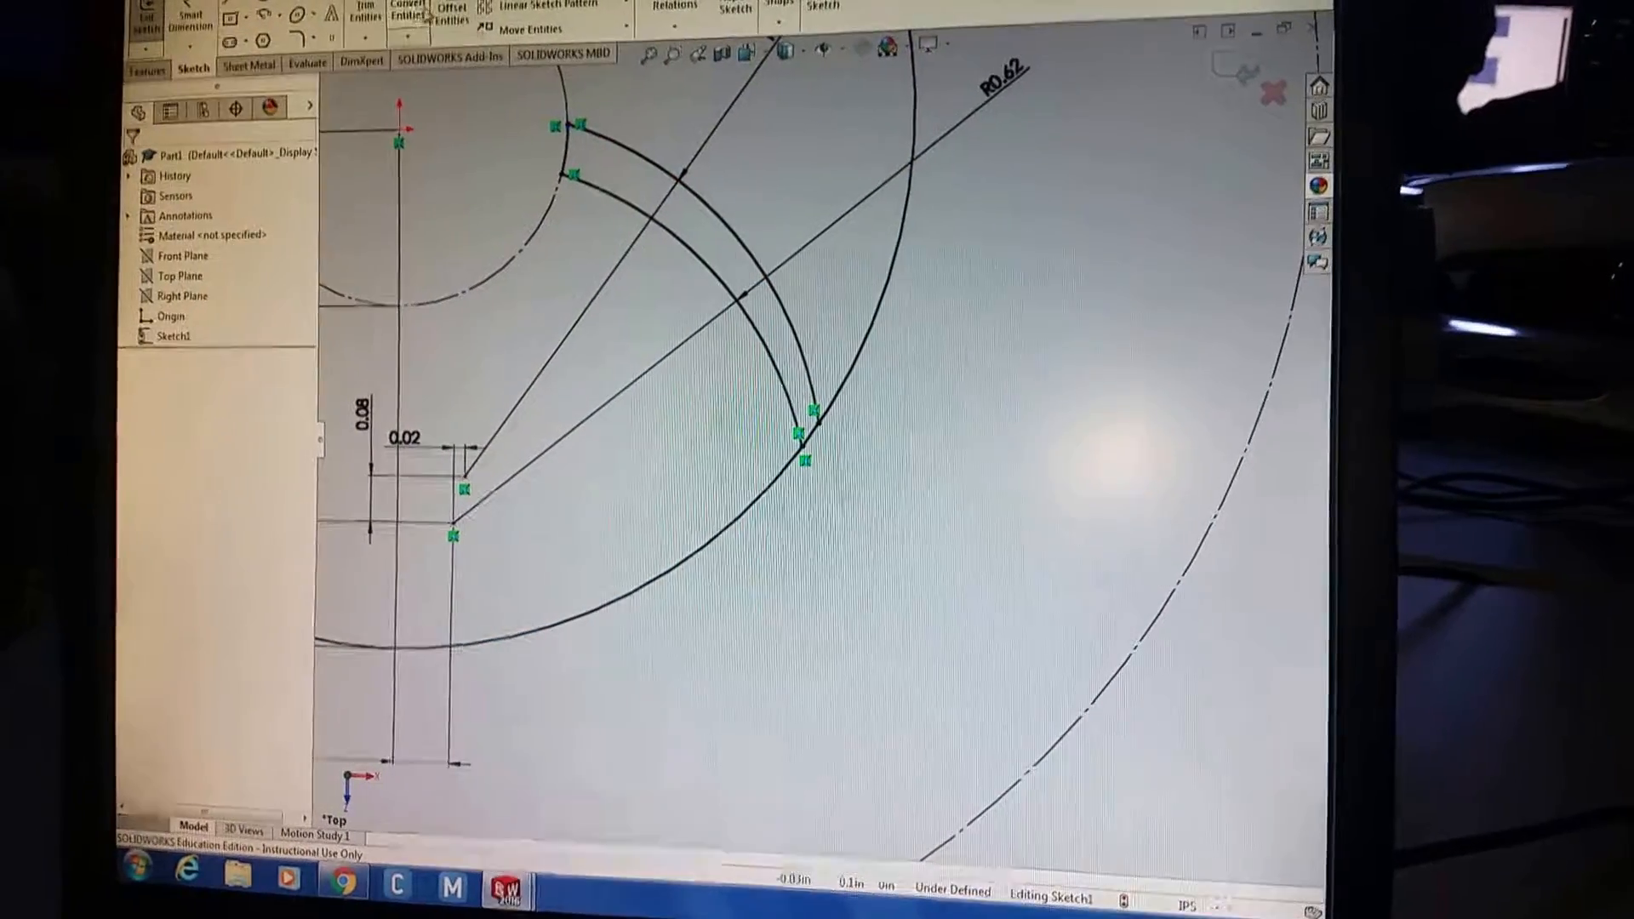
Connect the two fin arcs' endpoints at the outer circle.
click(385, 14)
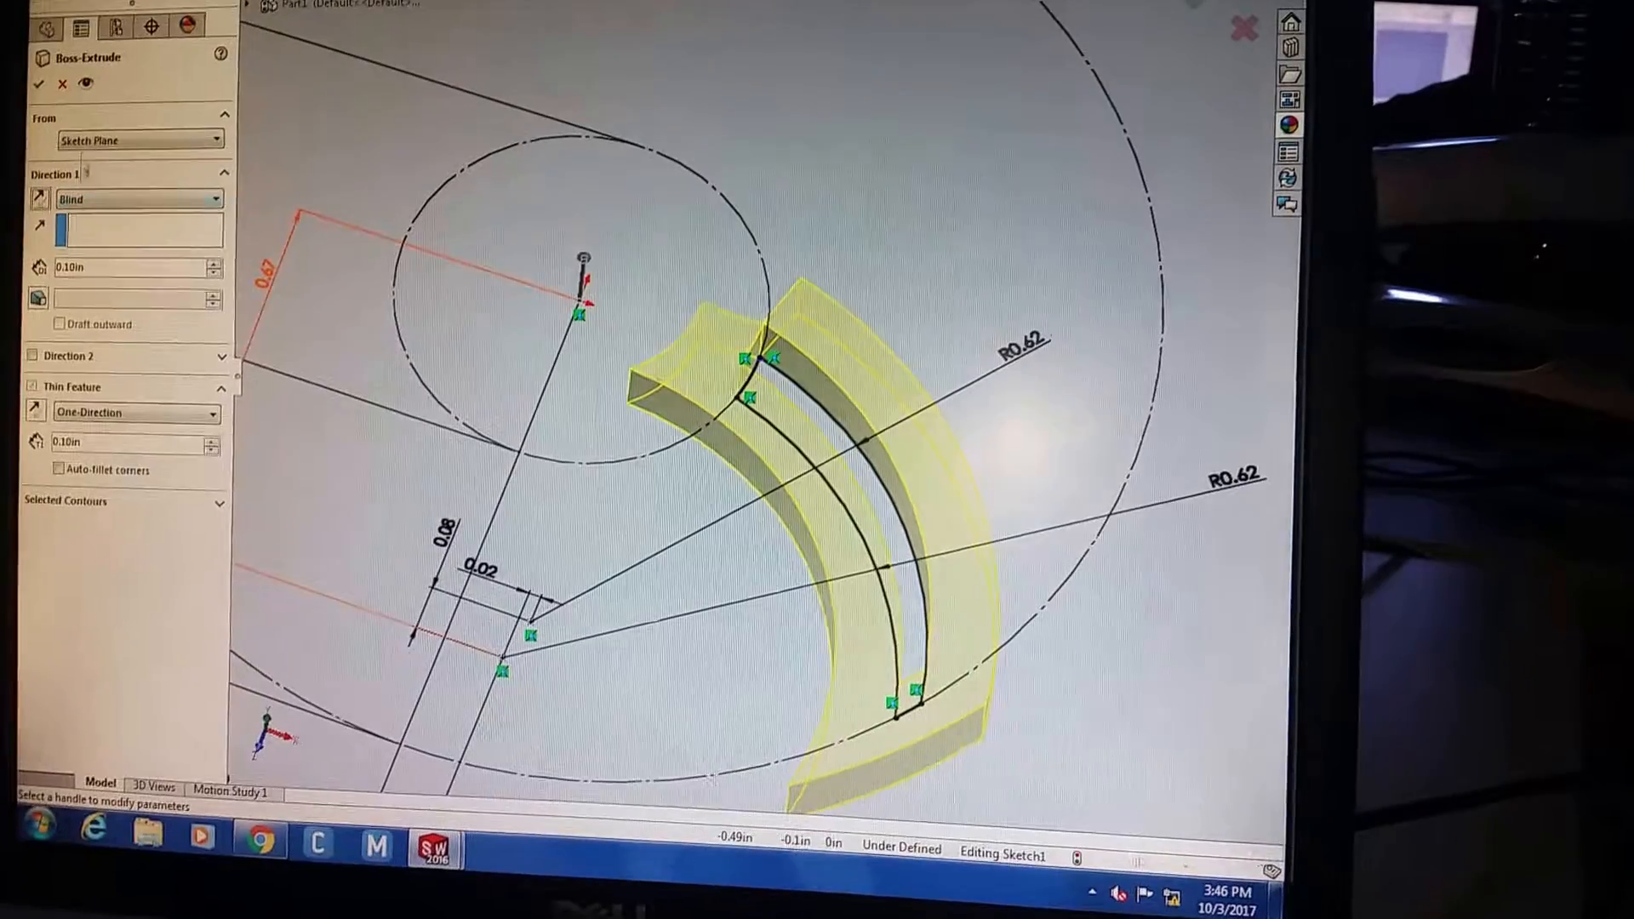
Extrude Sketch1 Blind 0.10in as a Thin Feature, selecting Sketch1-Contour<1>.
click(60, 84)
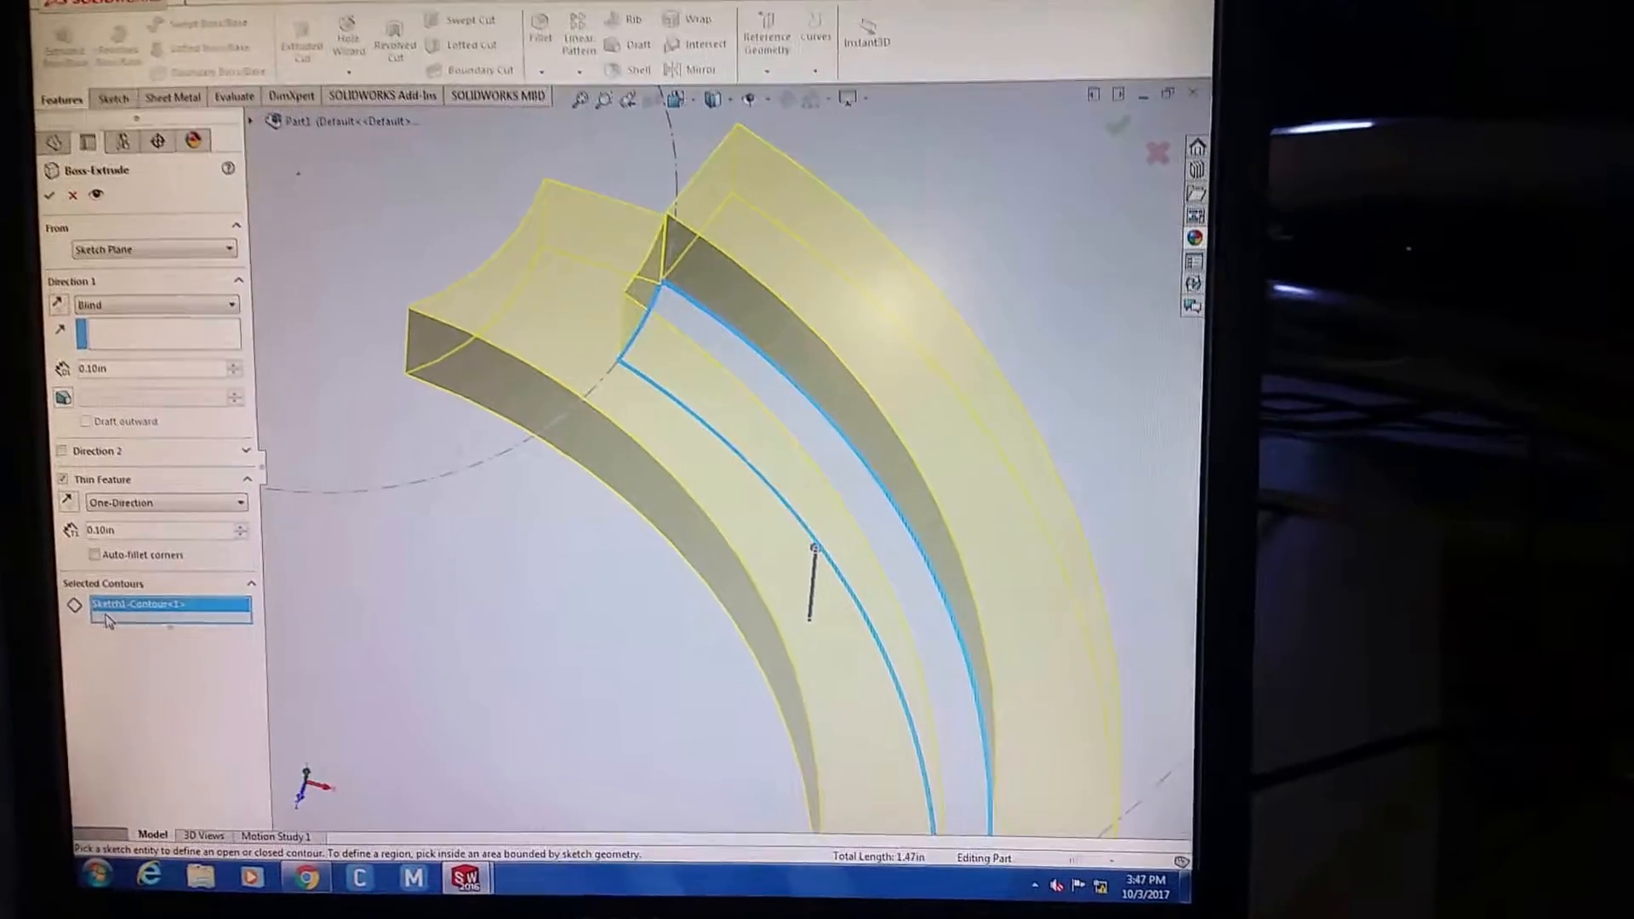
click(71, 196)
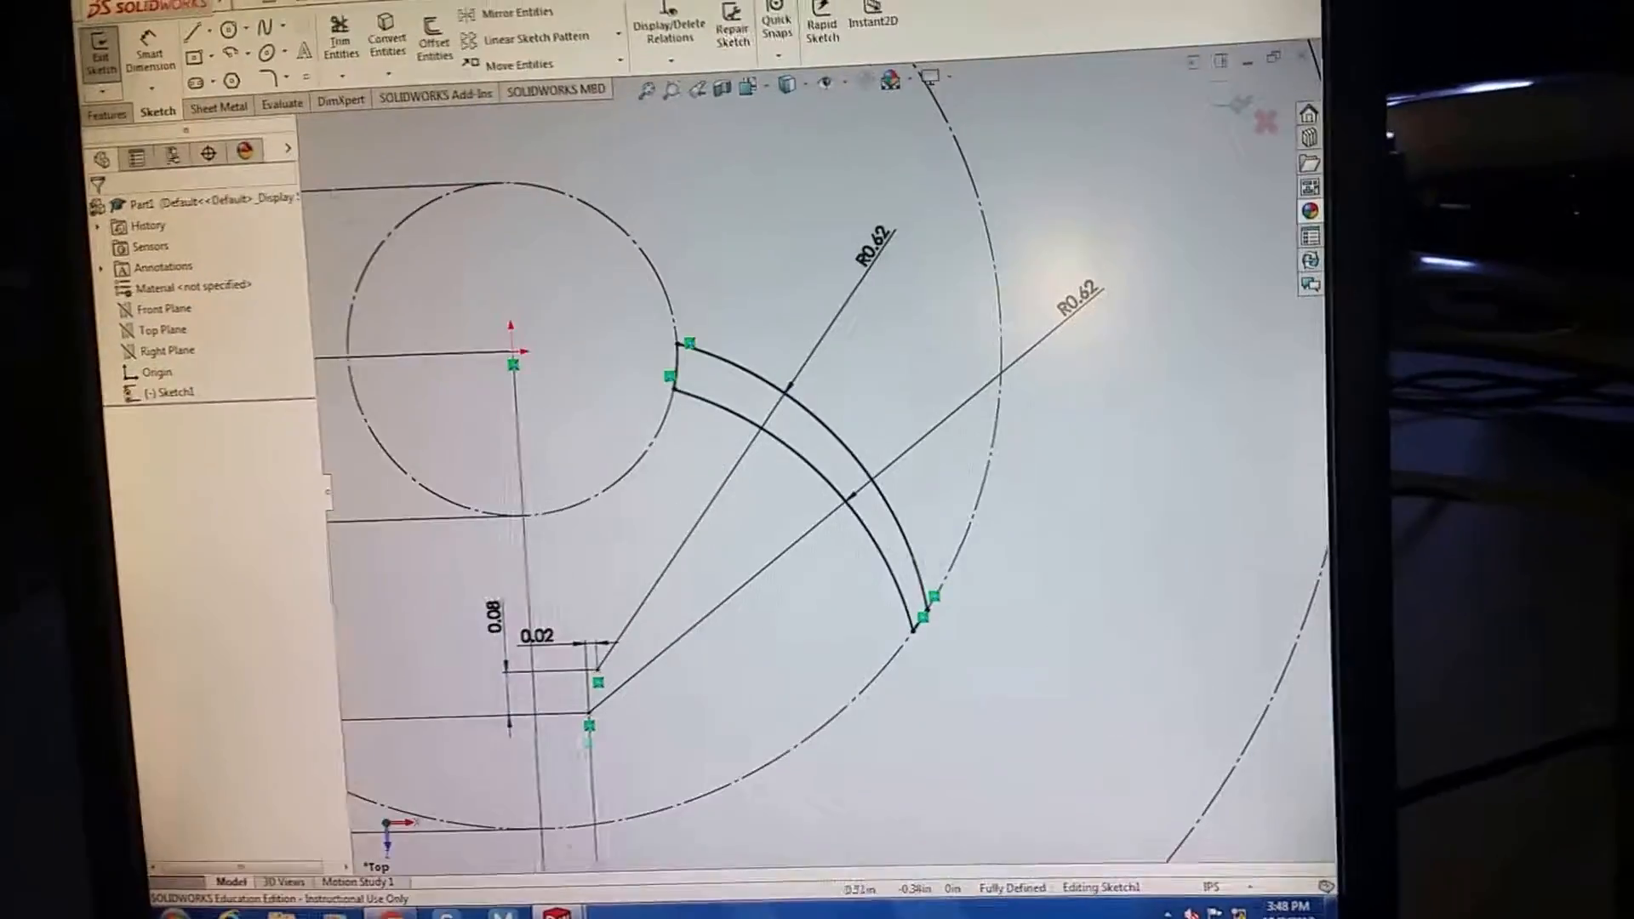
Start a new extrude of the closed, fully defined R0.62 fin profile.
click(98, 46)
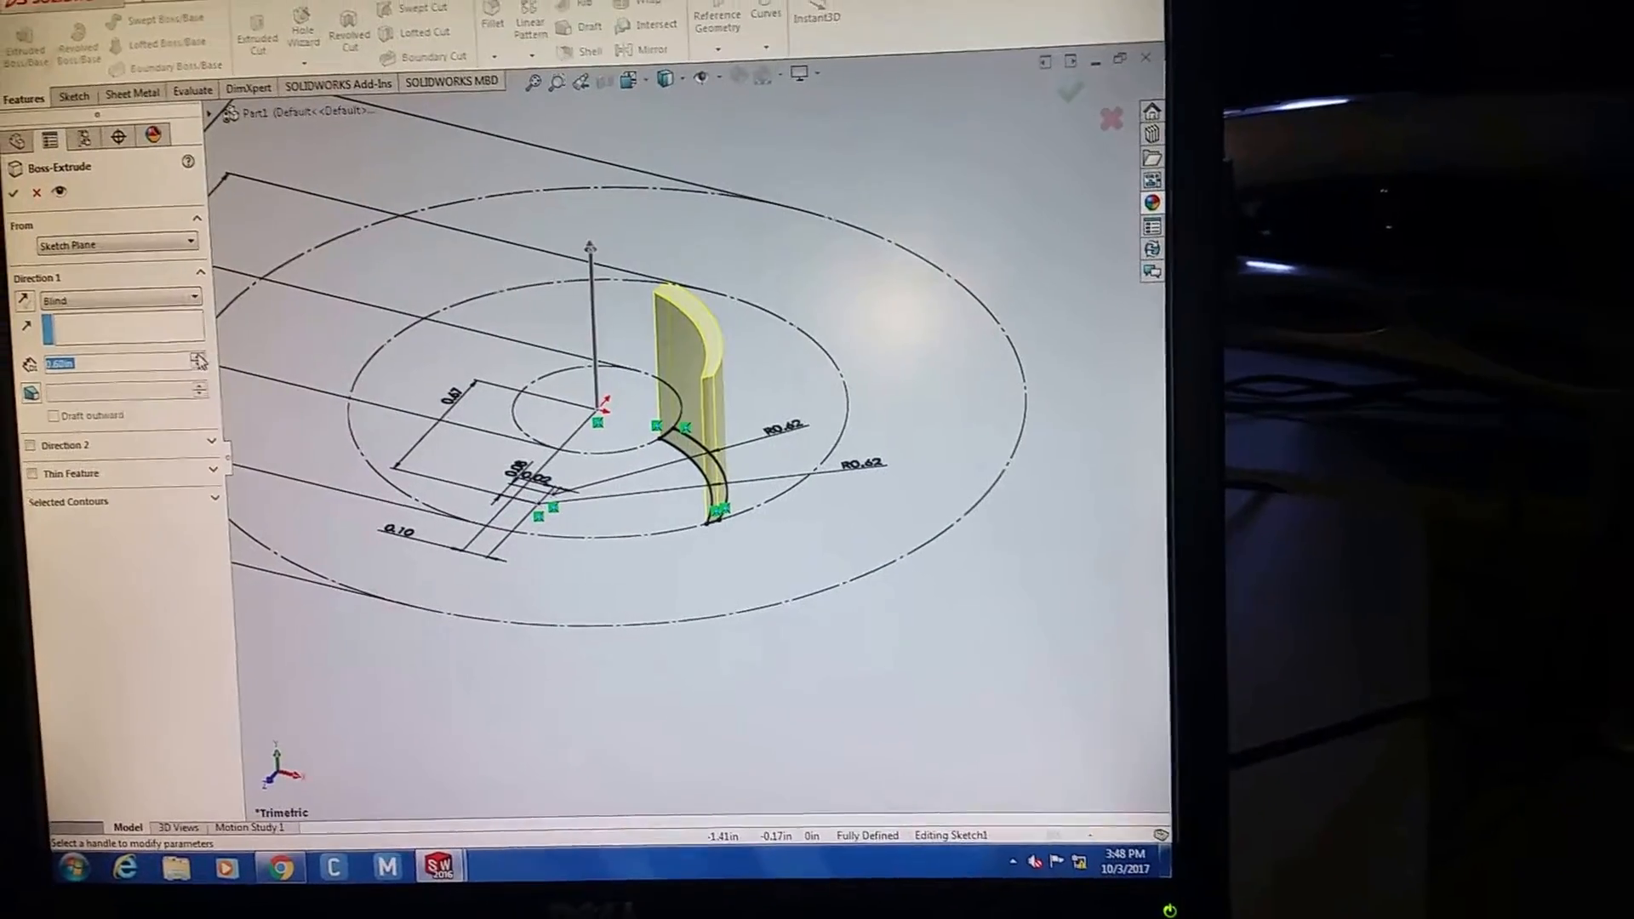
Accept the Boss-Extrude and hide the sketch to show the solid curved fin.
click(14, 193)
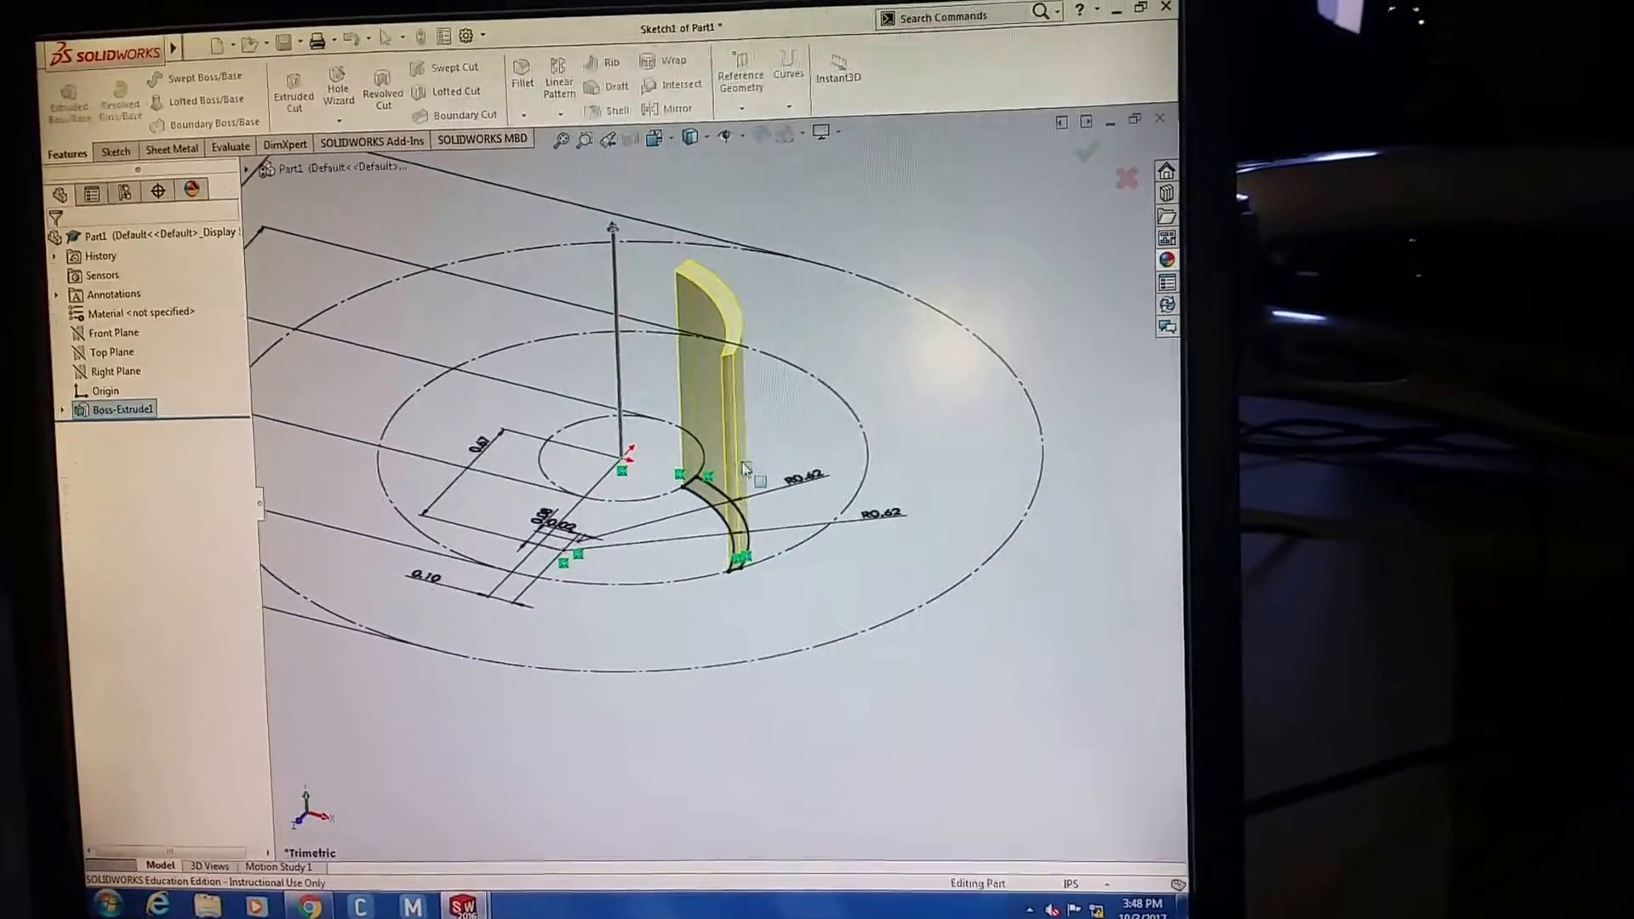
click(1086, 151)
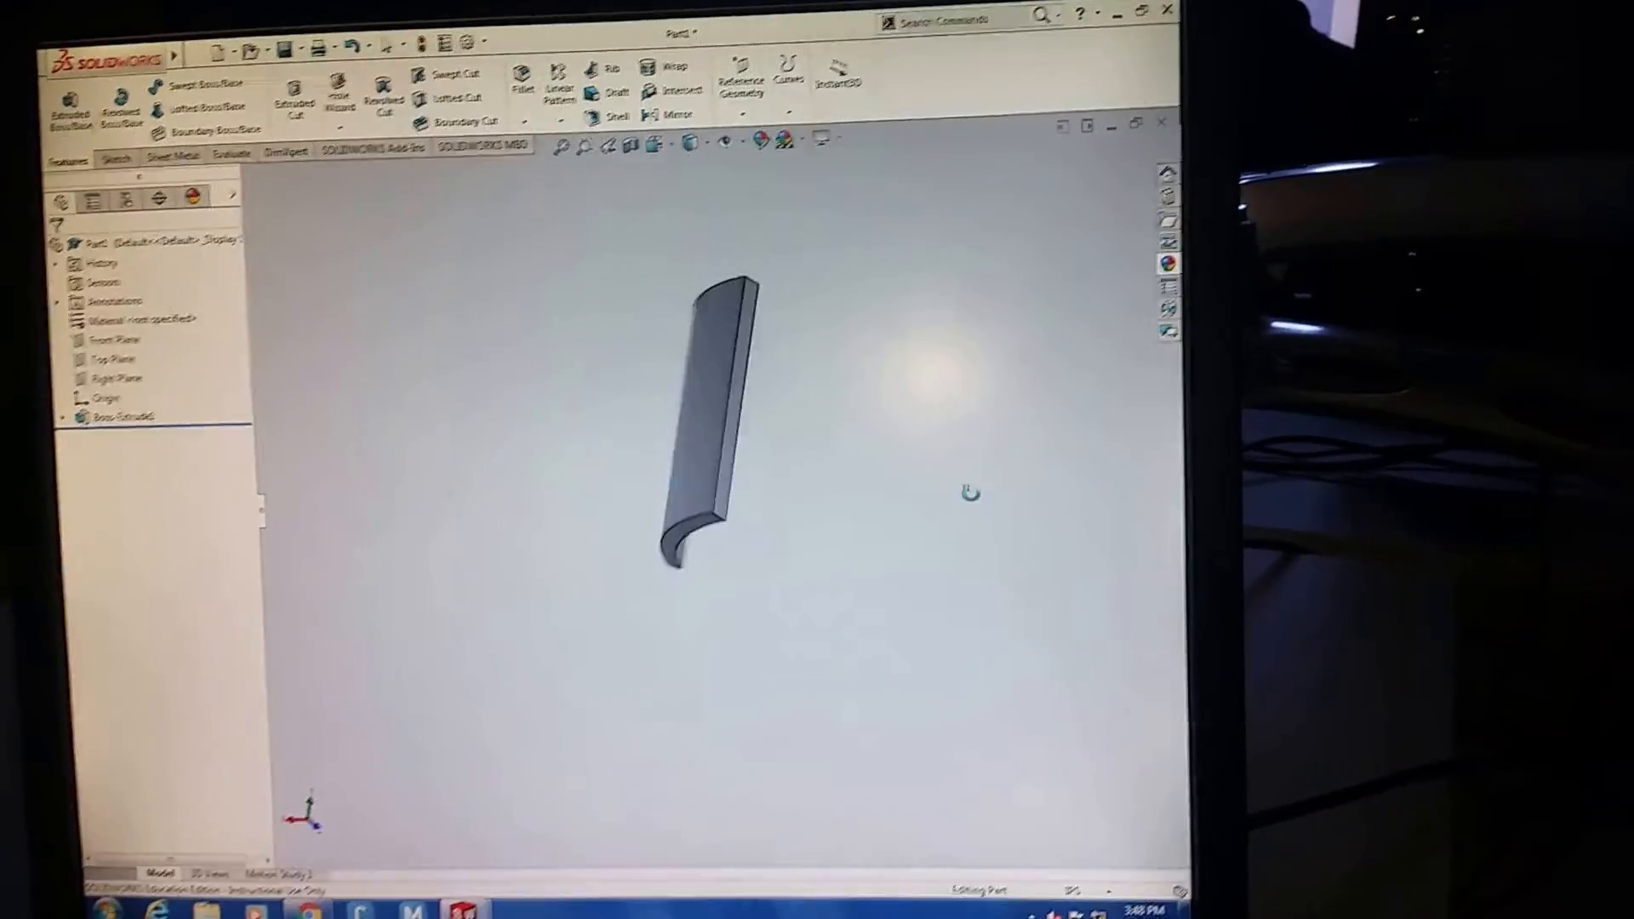